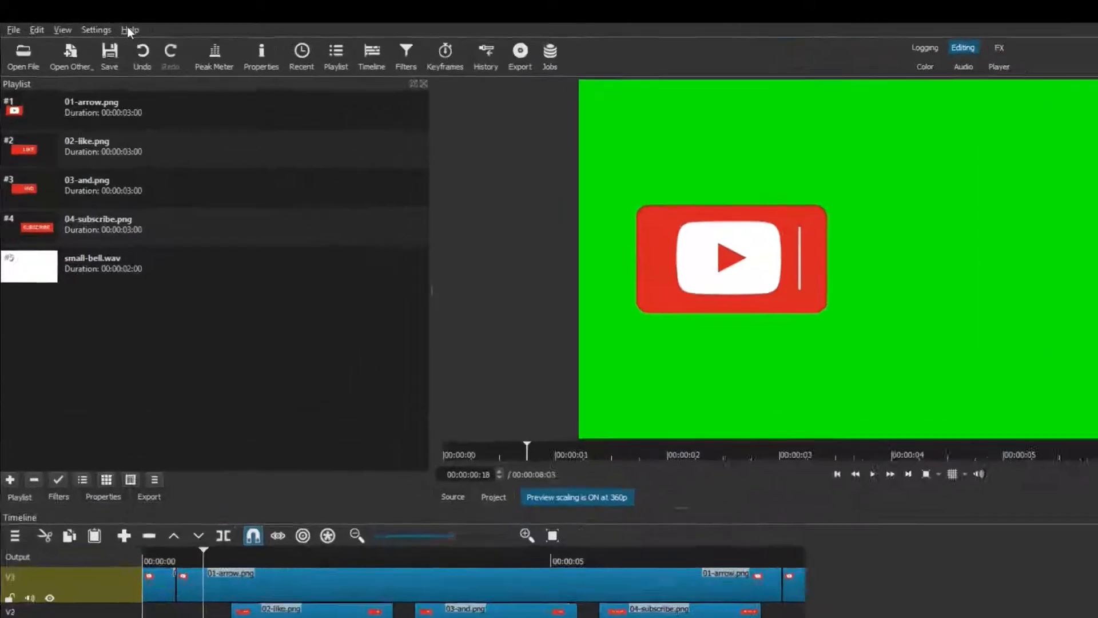
- View Shotcut's version details from the Help menu, then close them
{"action": "left_click", "coordinate": [130, 29]}
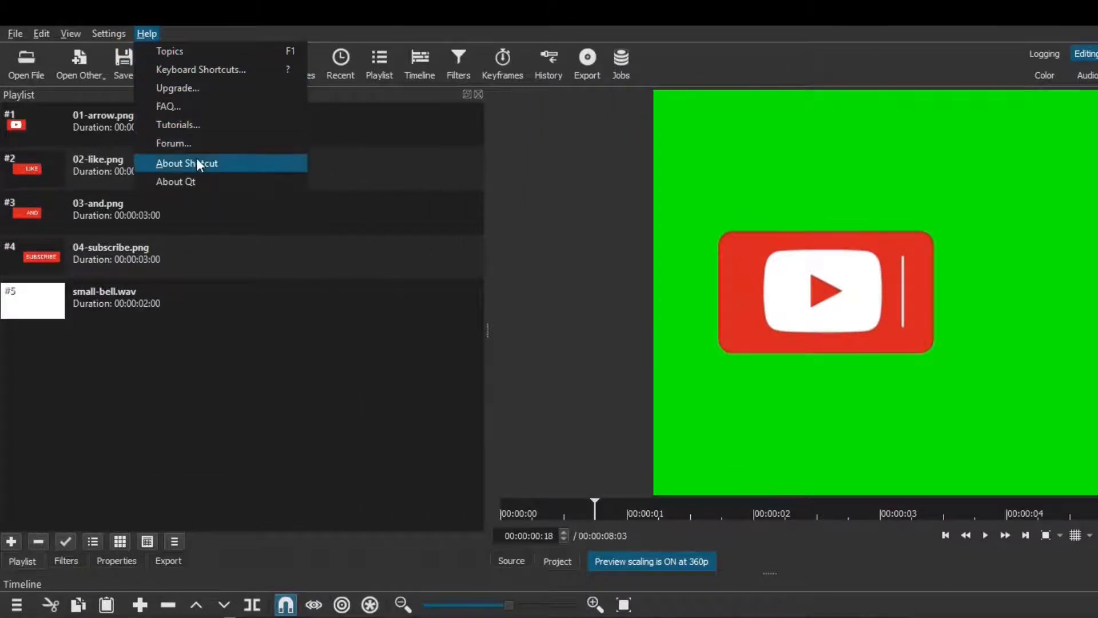
{"action": "left_click", "coordinate": [186, 163]}
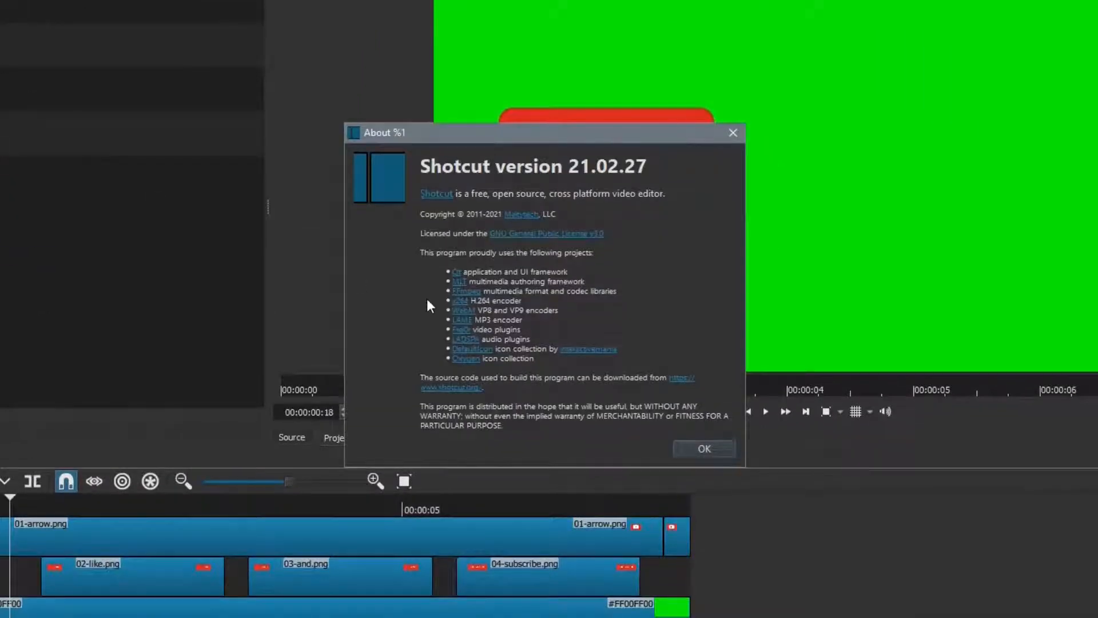
{"action": "mouse_move", "coordinate": [617, 412]}
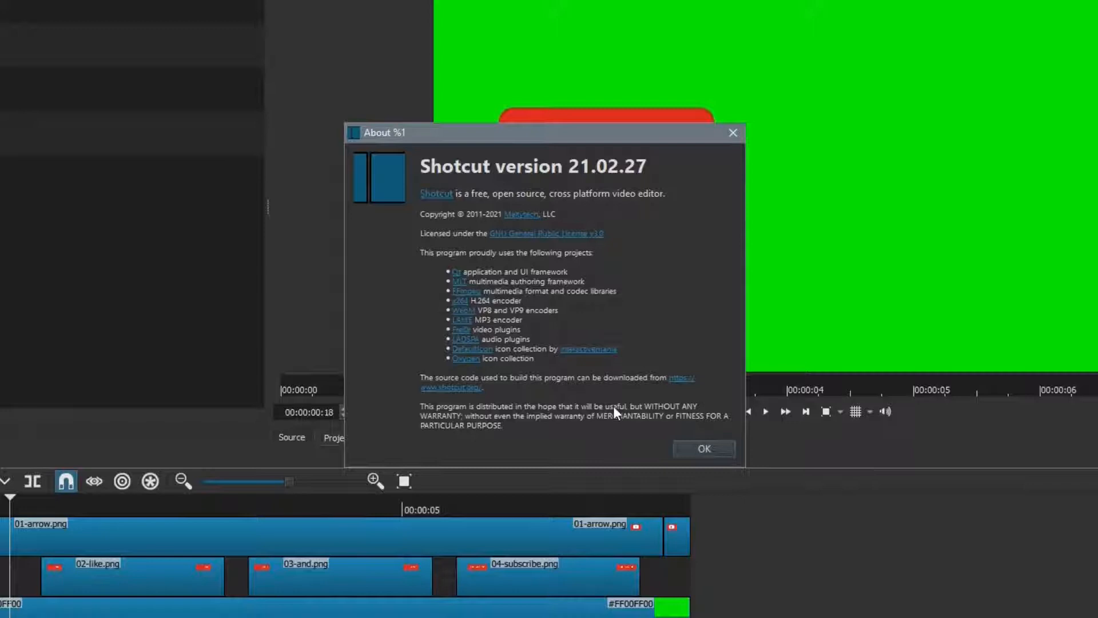
{"action": "left_click", "coordinate": [703, 448]}
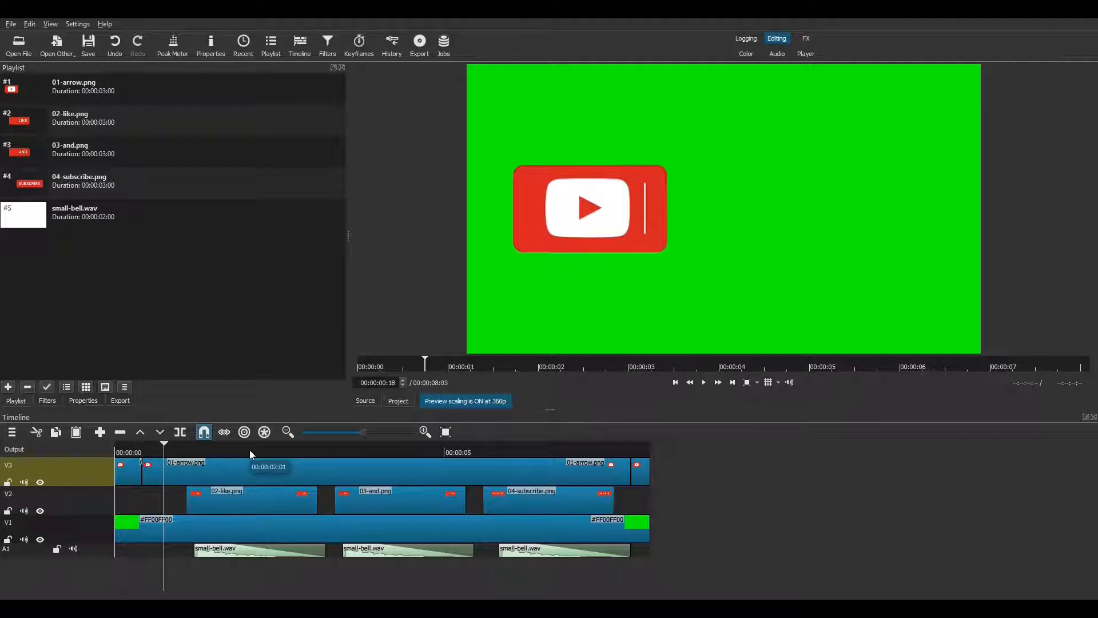
{"action": "left_click", "coordinate": [382, 448]}
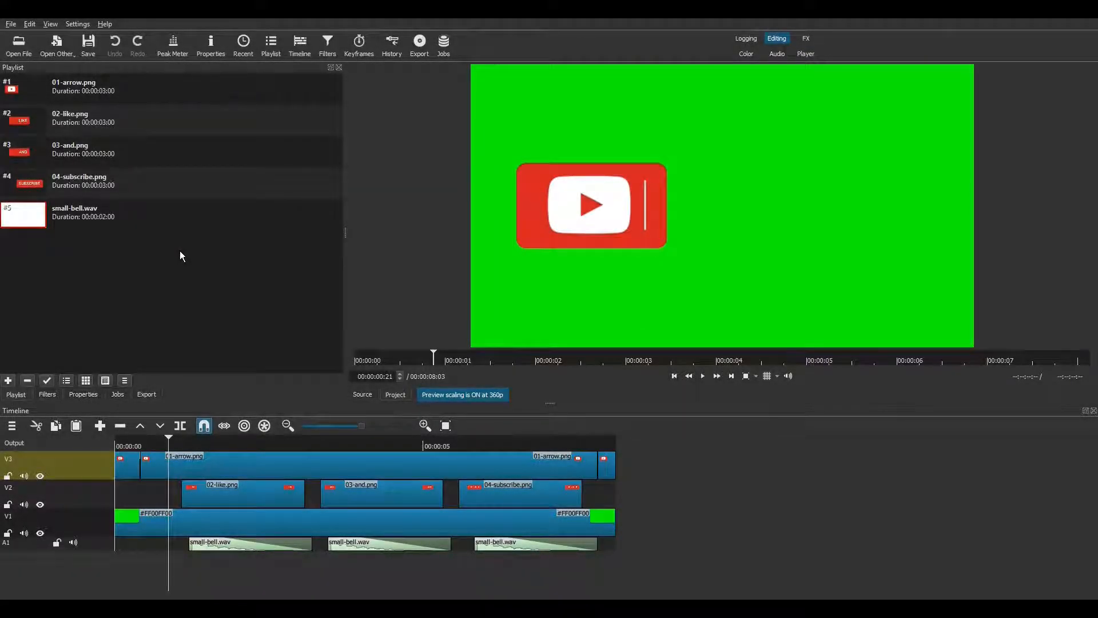
- Save the YouTube button project, then open the timeline's menu
{"action": "left_click", "coordinate": [10, 22]}
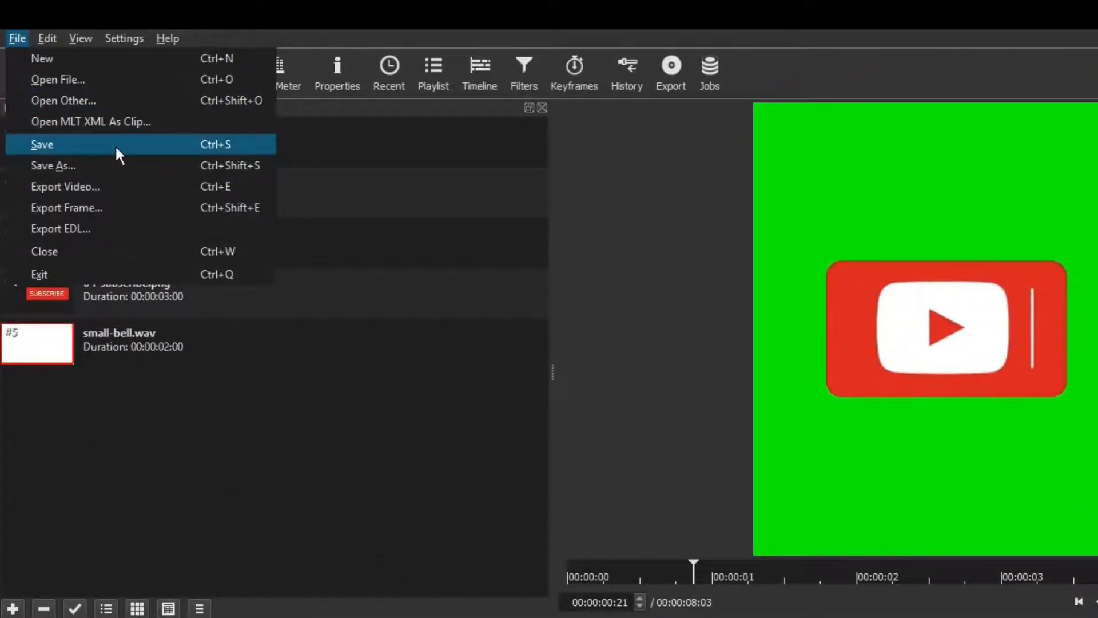
{"action": "left_click", "coordinate": [42, 144]}
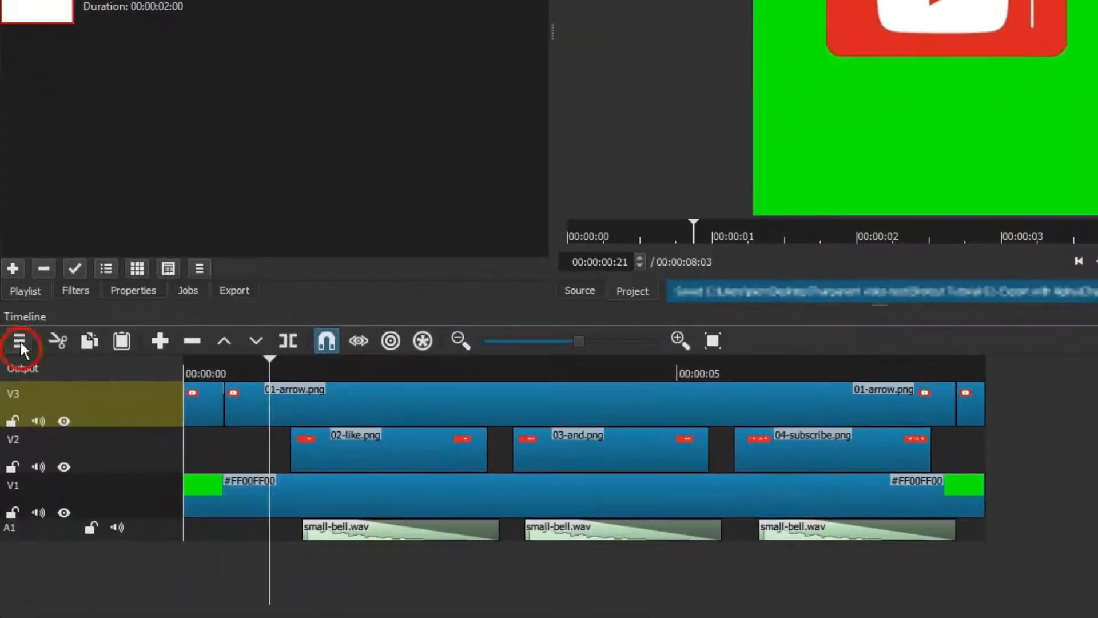
{"action": "left_click", "coordinate": [19, 341]}
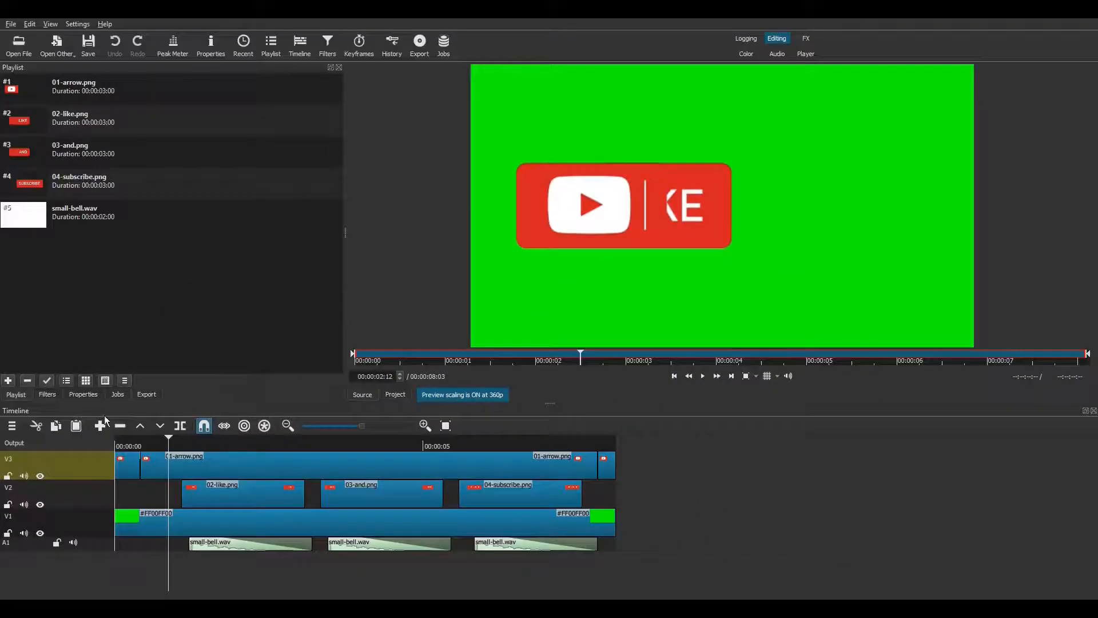
- Search the project filters for 'ch' and add Chroma Key: Simple
{"action": "left_click", "coordinate": [47, 394]}
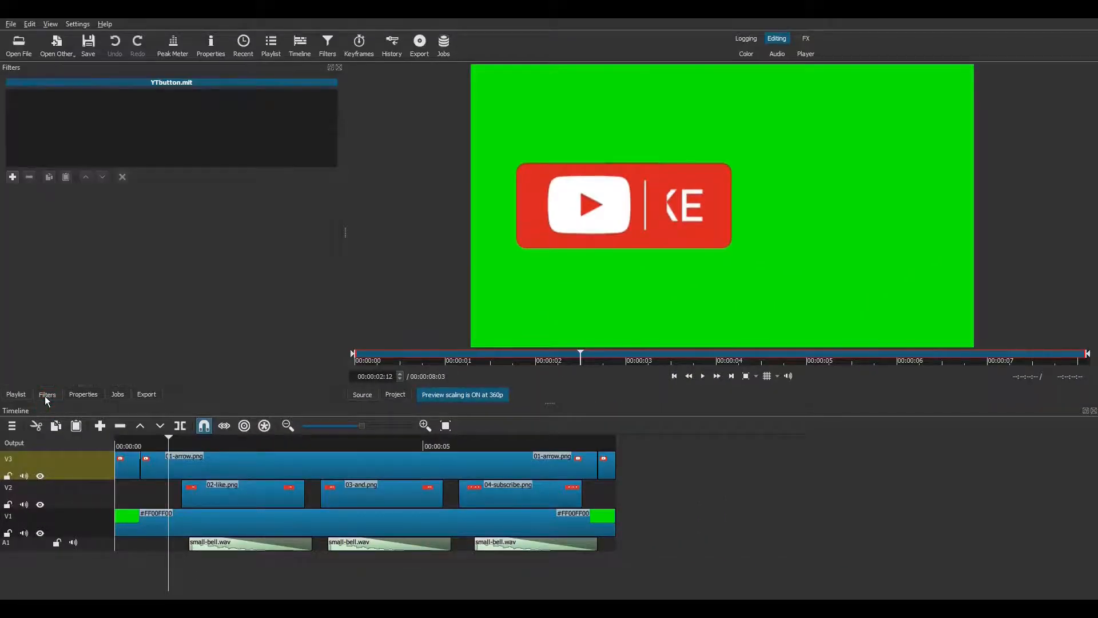
{"action": "left_click", "coordinate": [12, 176]}
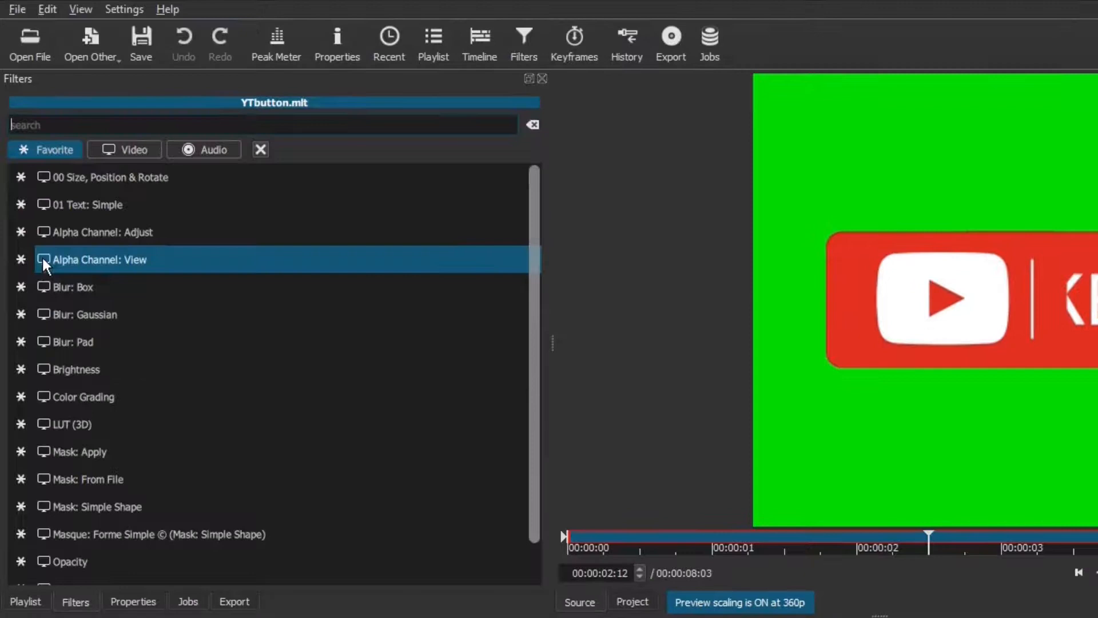
{"action": "left_click", "coordinate": [108, 177]}
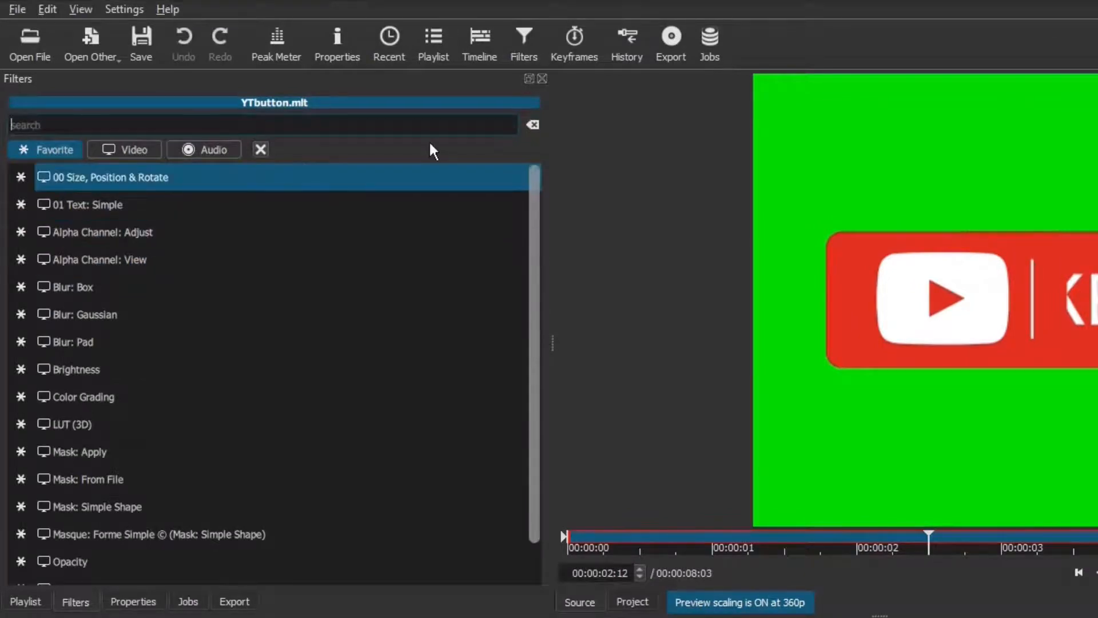
{"action": "type", "text": "chro"}
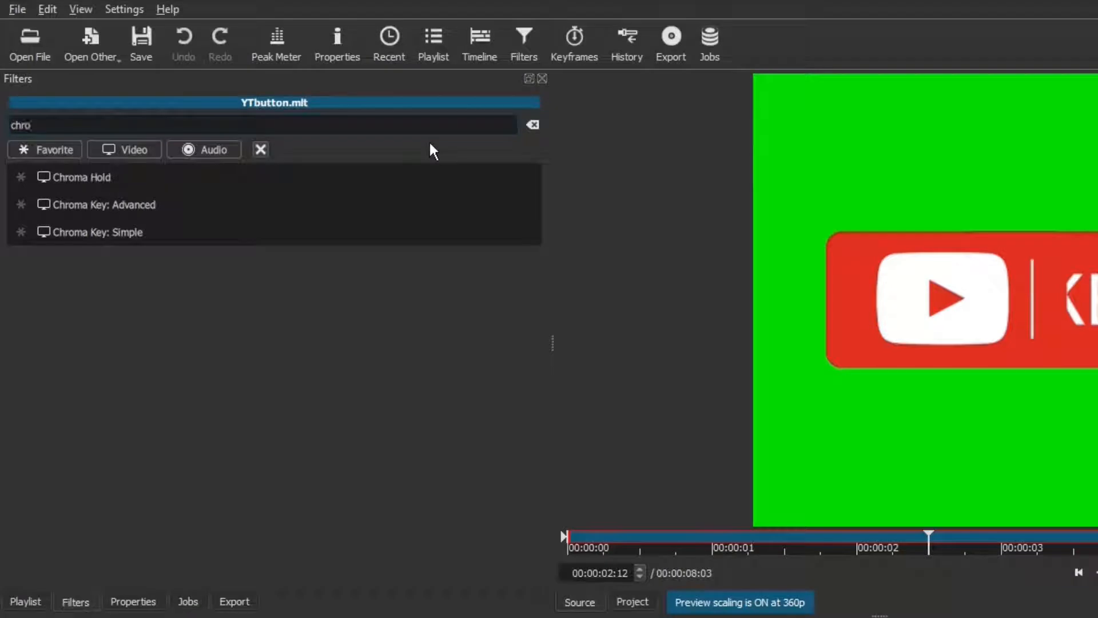
{"action": "left_click", "coordinate": [97, 232]}
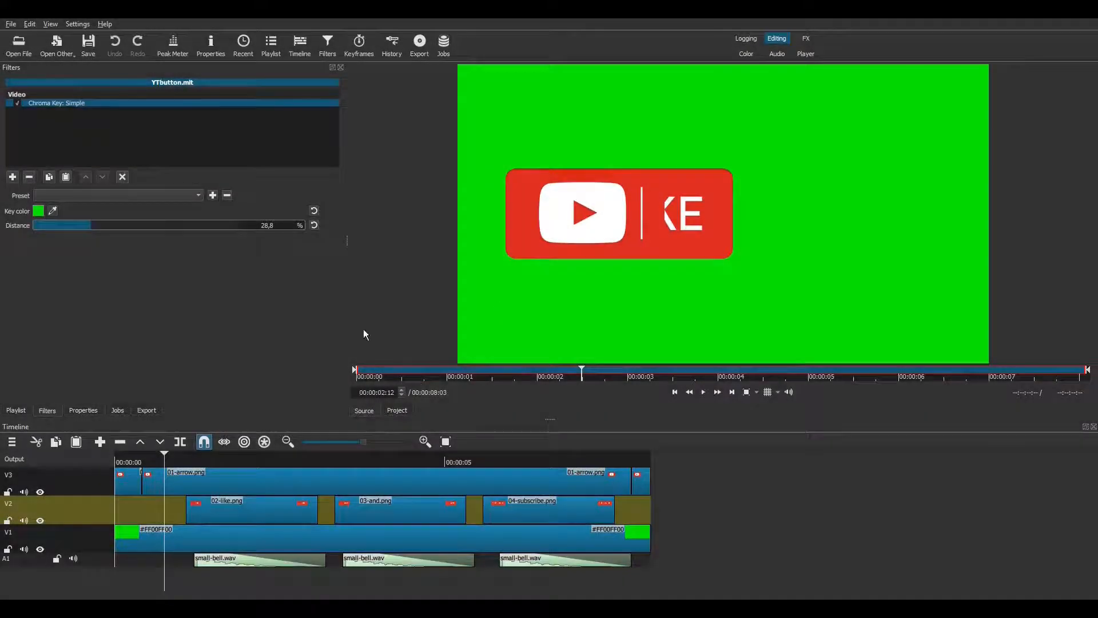
- Select the Stock > alpha Quicktime Animation preset and review its argb pixel settings
{"action": "left_click", "coordinate": [146, 409]}
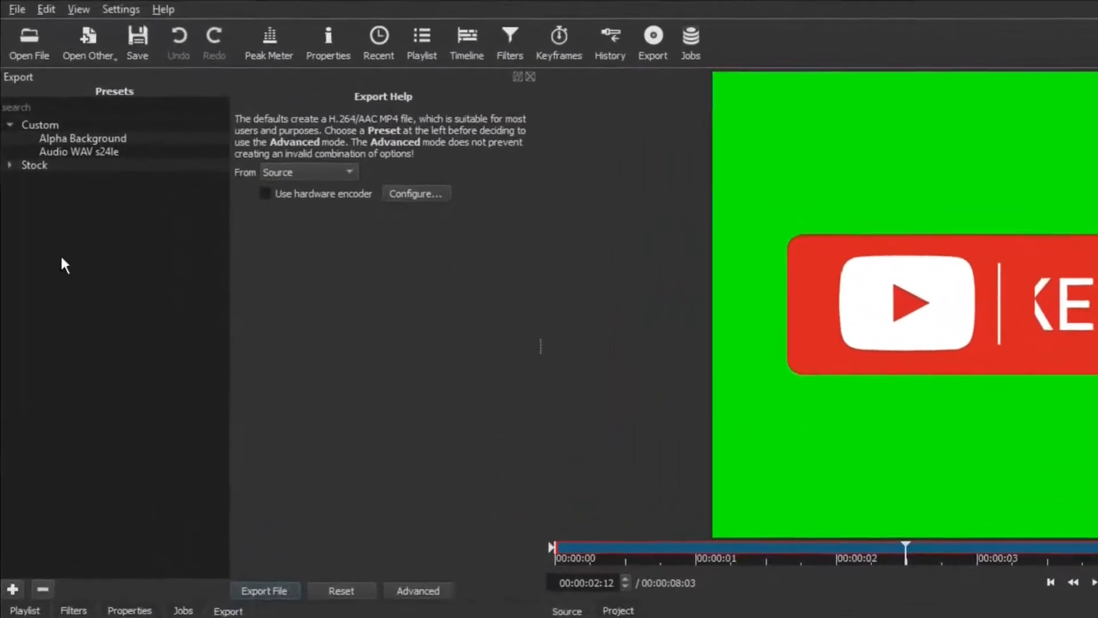
{"action": "left_click", "coordinate": [10, 167]}
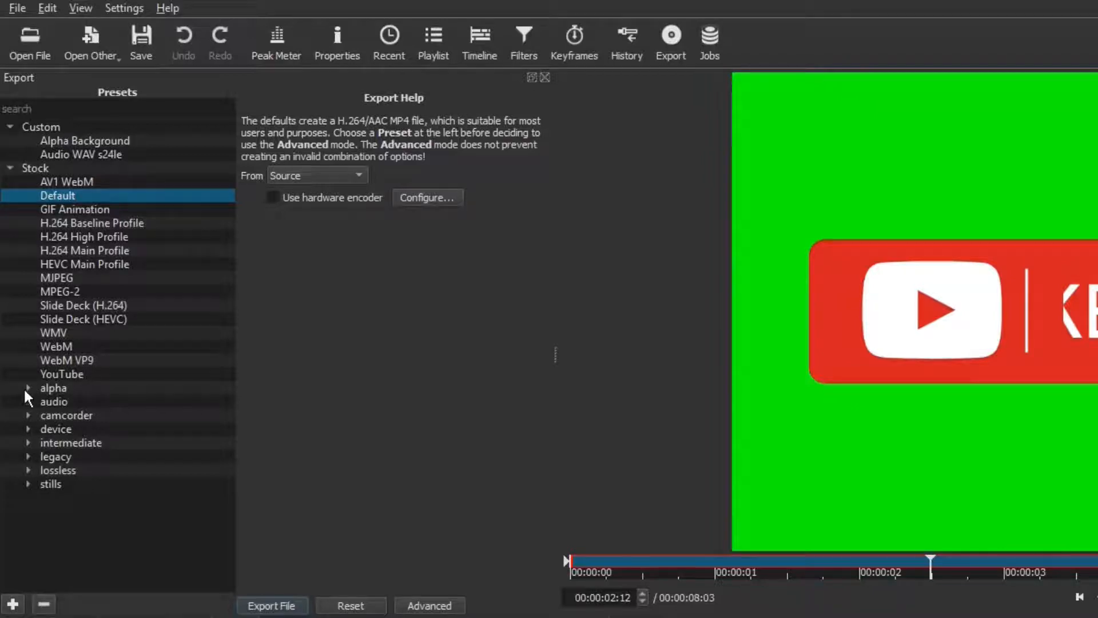
{"action": "left_click", "coordinate": [53, 387]}
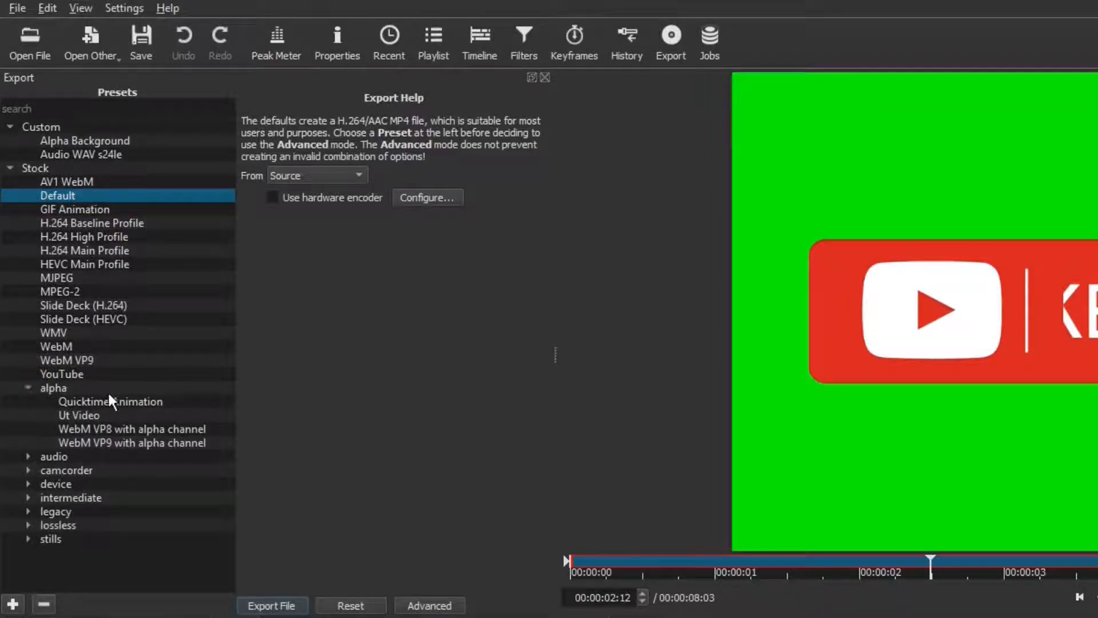
{"action": "left_click", "coordinate": [110, 402]}
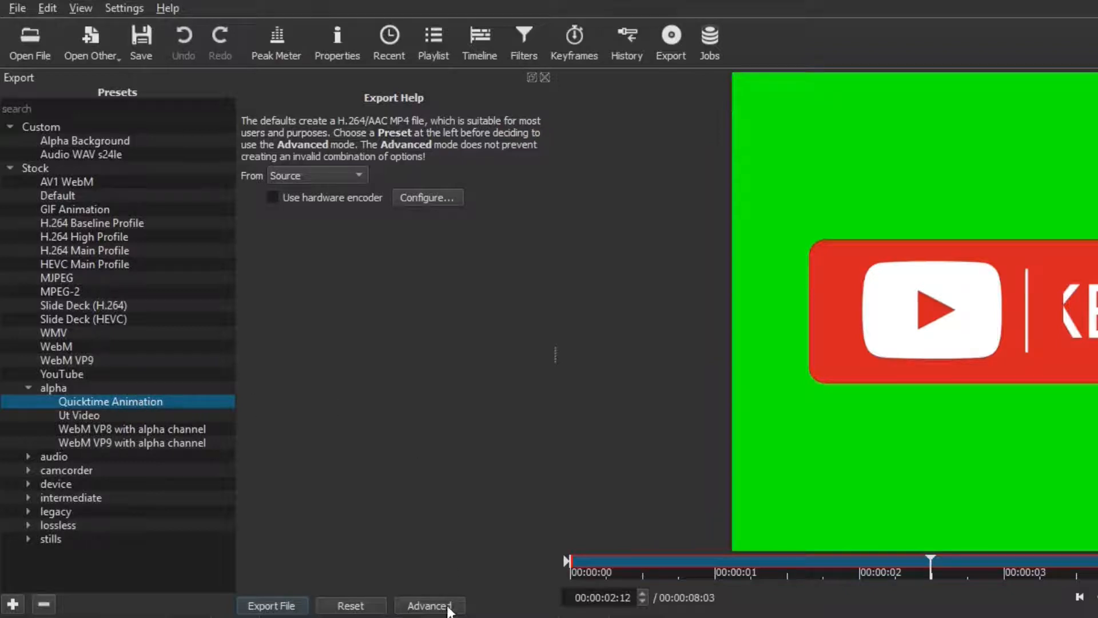
{"action": "left_click", "coordinate": [430, 605]}
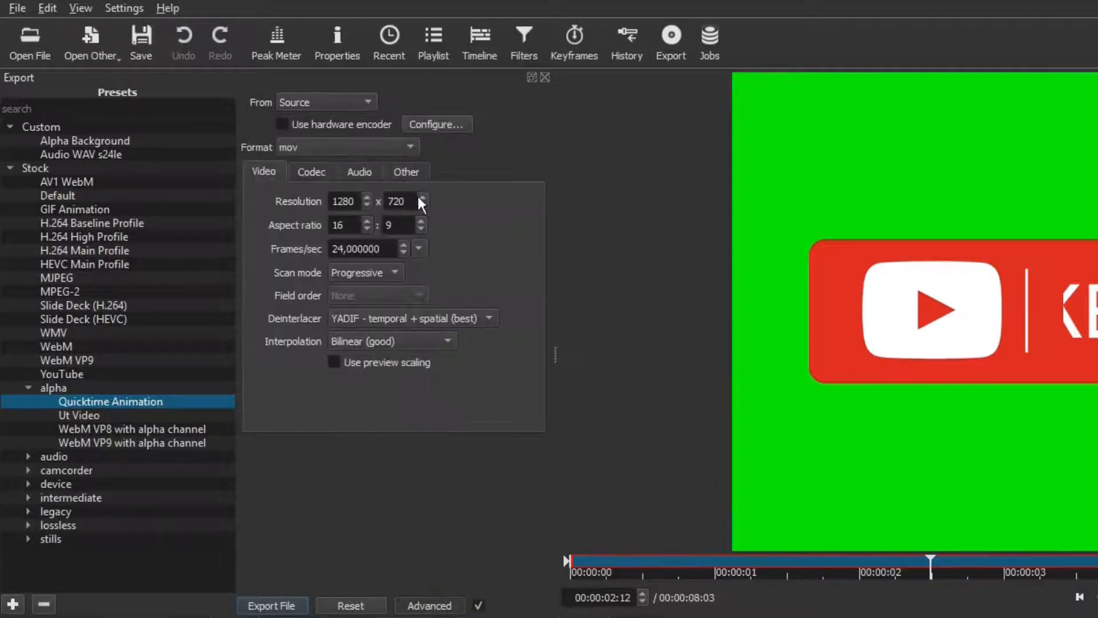
{"action": "left_click", "coordinate": [406, 171]}
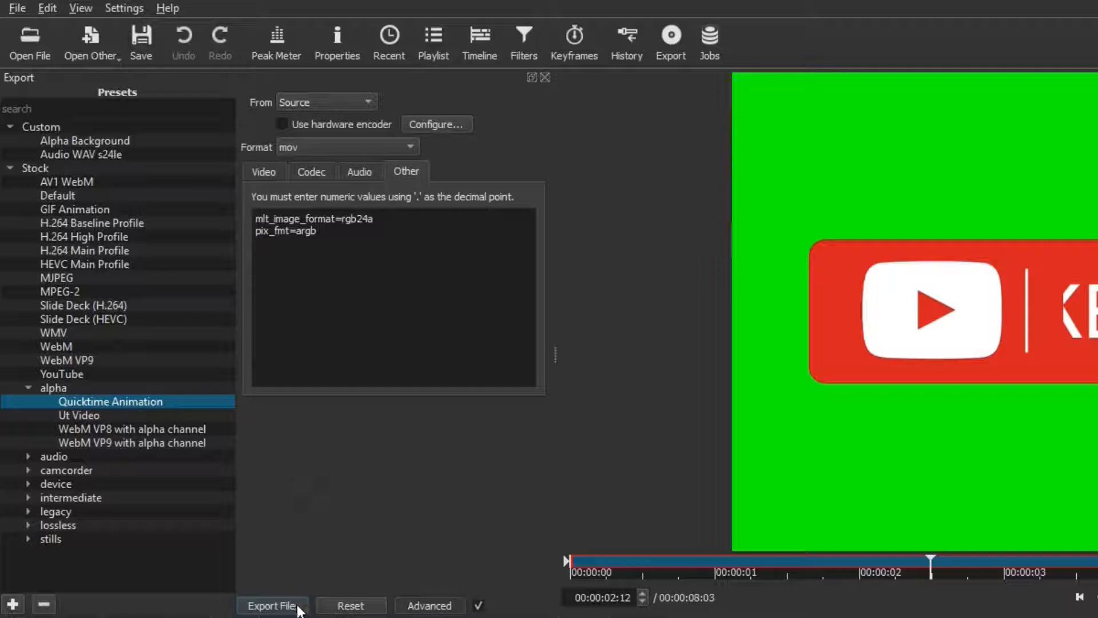
- Export the project as YTbuttonTransparent.mov in the YouTube button folder
{"action": "left_click", "coordinate": [271, 605]}
{"action": "type", "text": "YTbuttonTransparent.mov"}
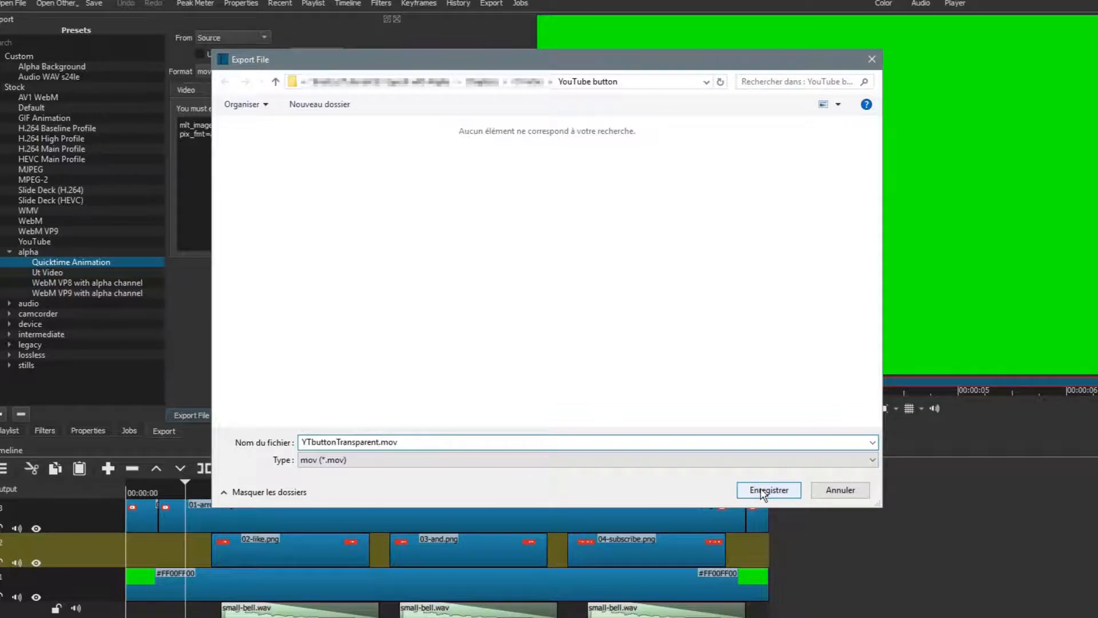
{"action": "left_click", "coordinate": [769, 490]}
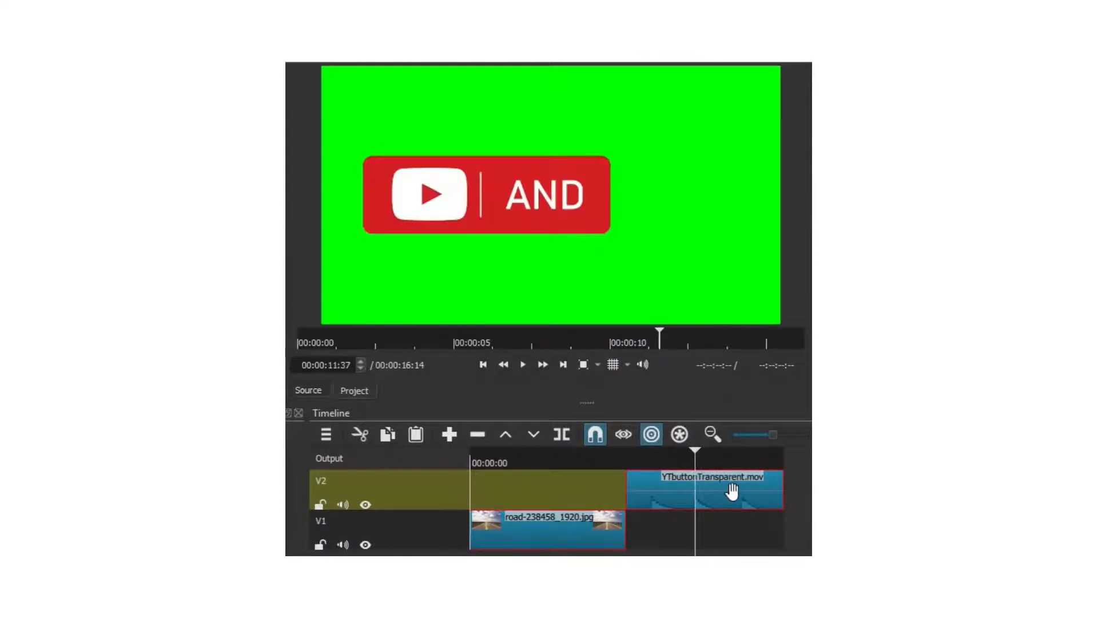
- Drag the YTbuttonTransparent.mov clip to a new timeline position
{"action": "left_click_drag", "start_coordinate": [708, 487], "coordinate": [568, 486]}
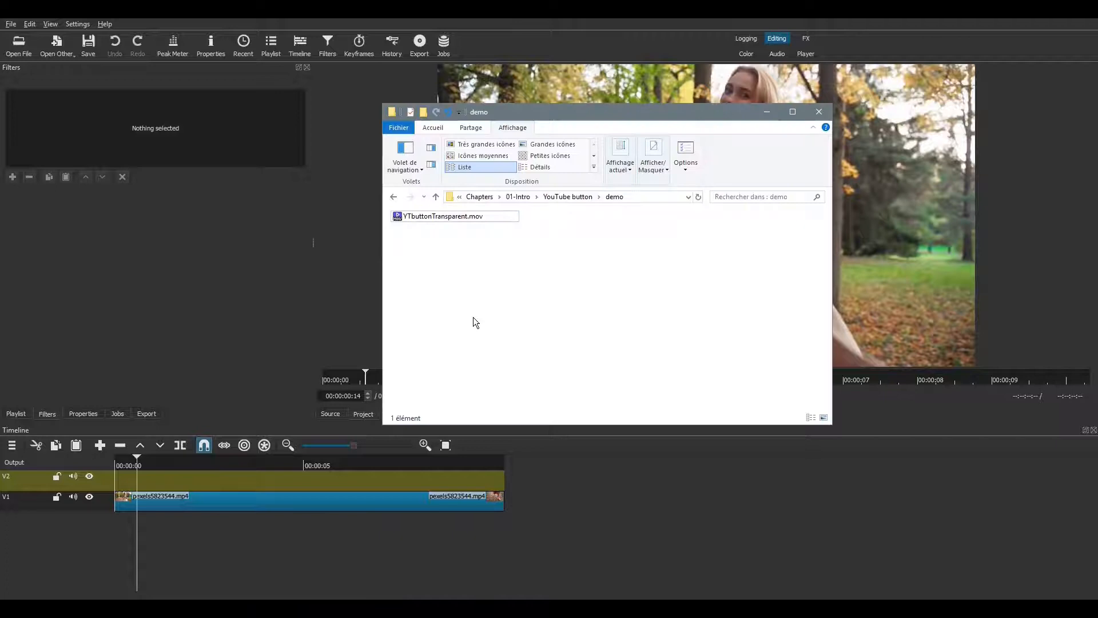
- Select the exported YTbuttonTransparent.mov file in the demo folder
{"action": "left_click", "coordinate": [443, 215]}
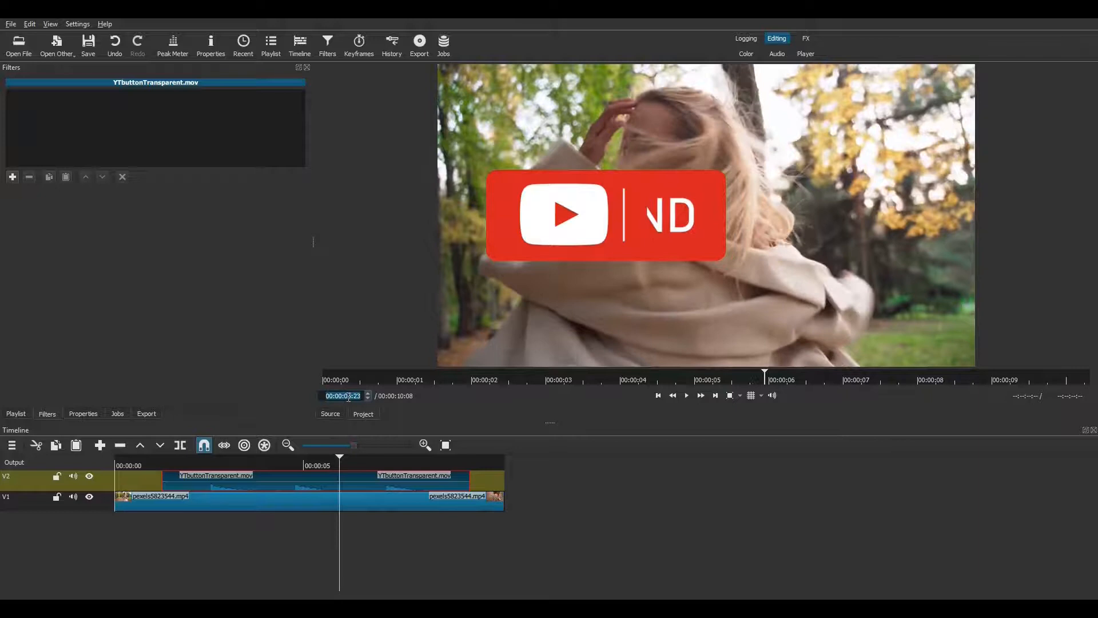
{"action": "left_click", "coordinate": [732, 395]}
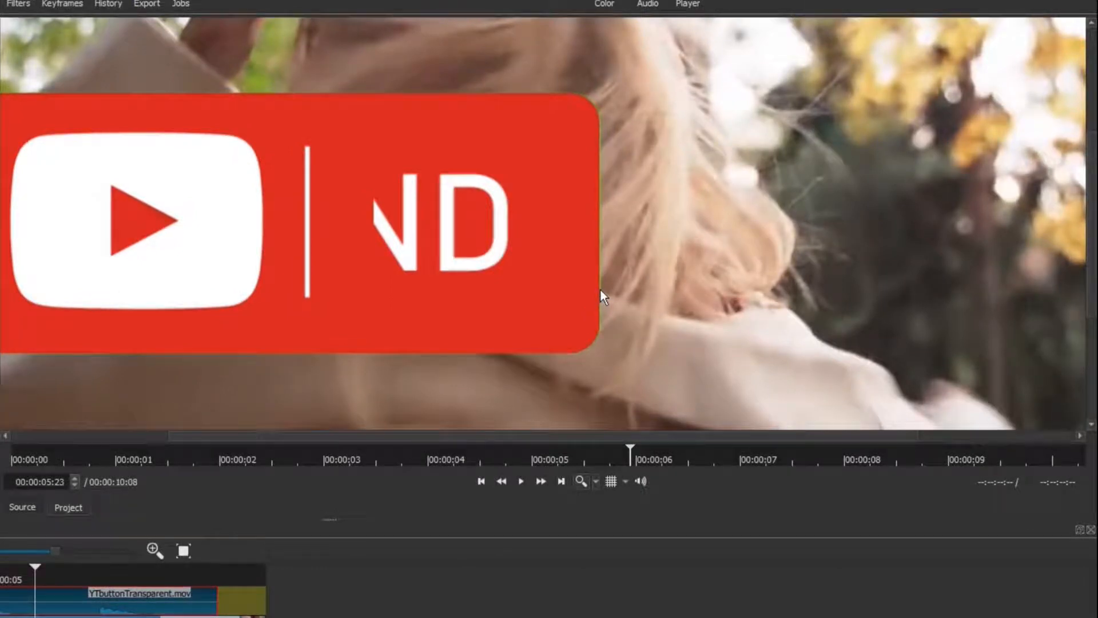
{"action": "mouse_move", "coordinate": [468, 410]}
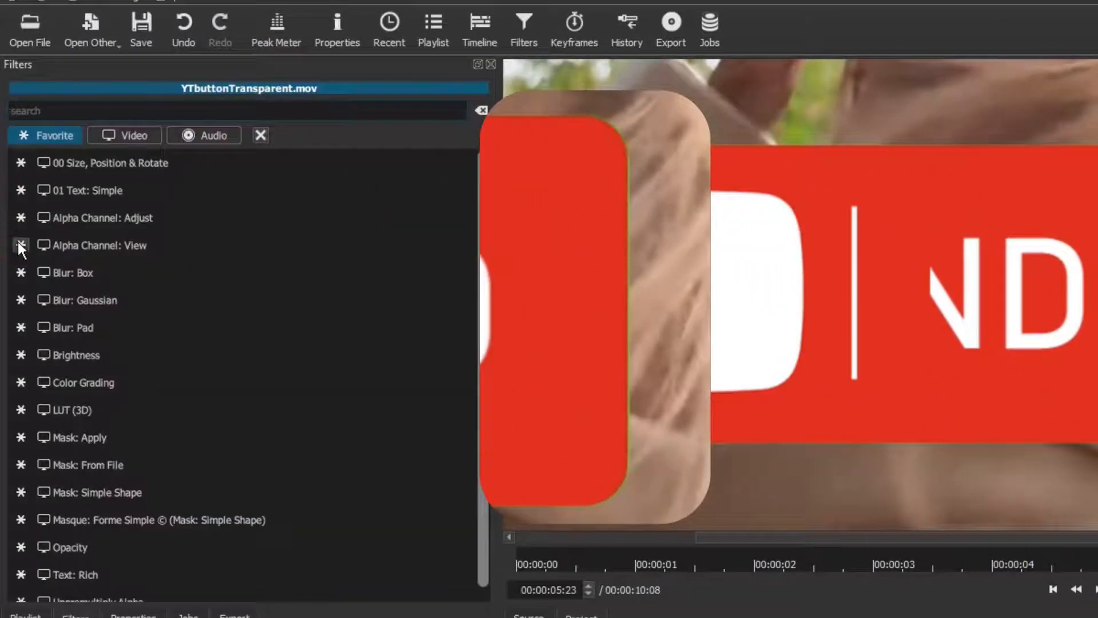
- Add an Alpha Channel: Adjust filter in Shrink Soft mode and magnify the preview
{"action": "left_click", "coordinate": [109, 218]}
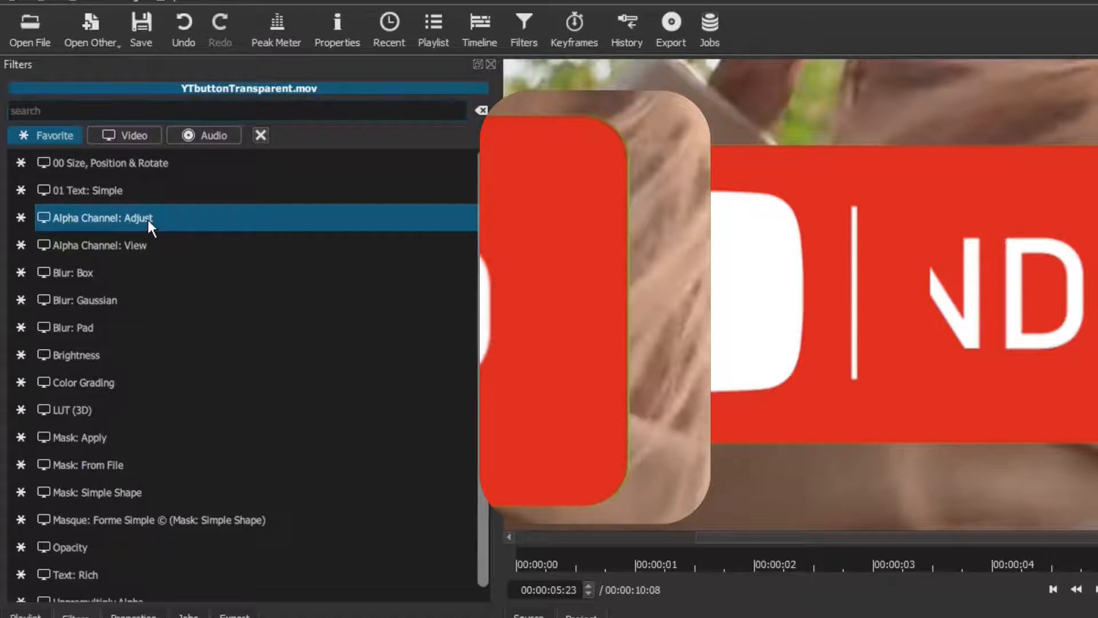
{"action": "double_click", "coordinate": [96, 218]}
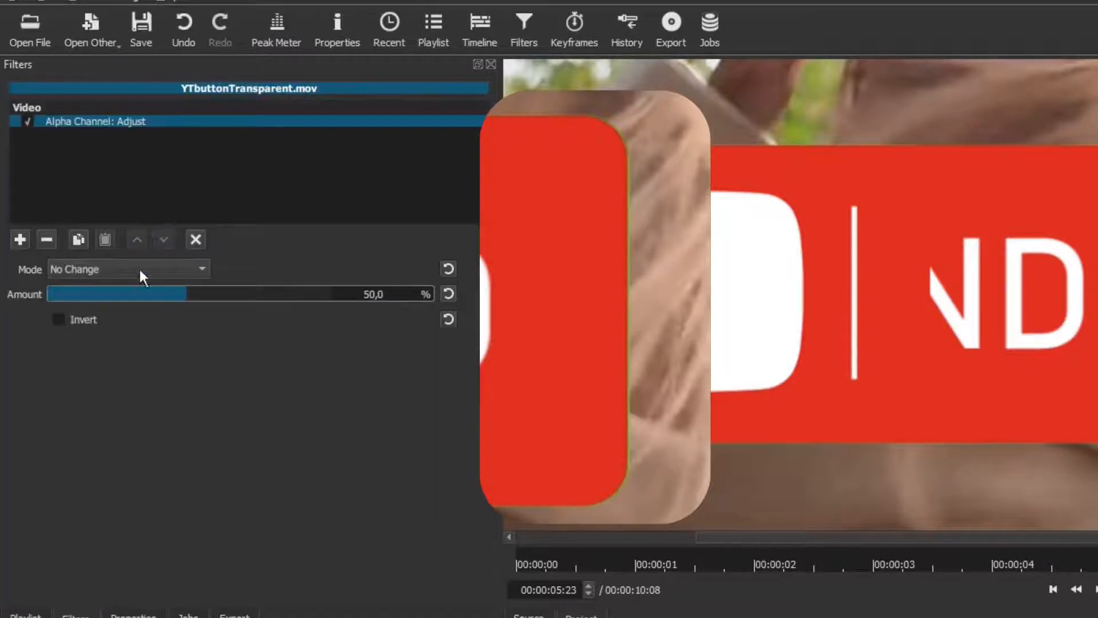
{"action": "left_click", "coordinate": [130, 268]}
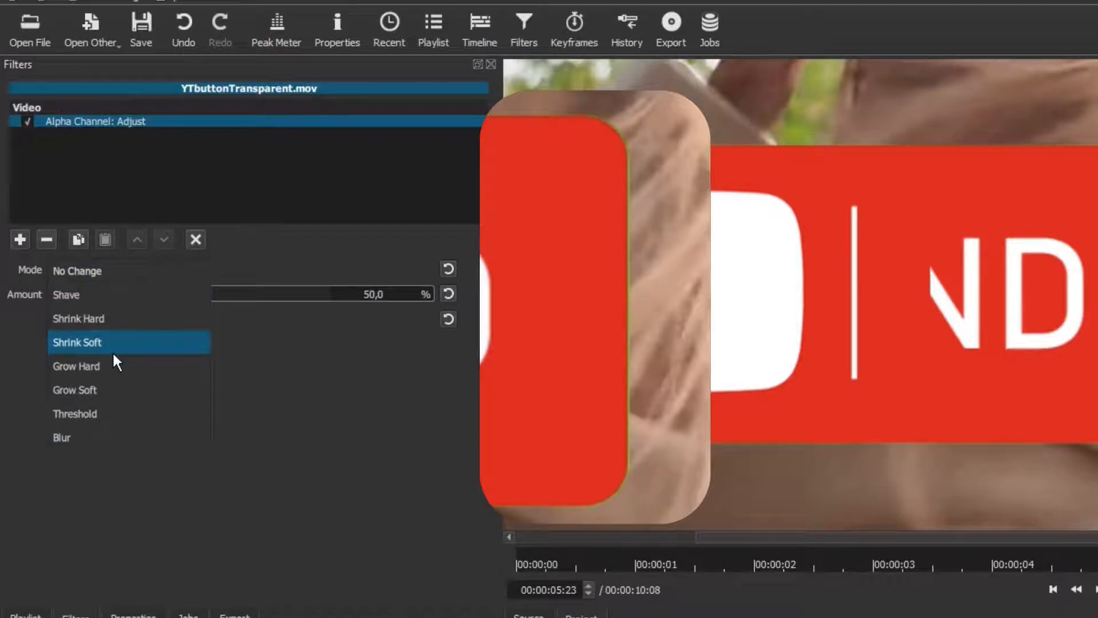
{"action": "left_click", "coordinate": [77, 342]}
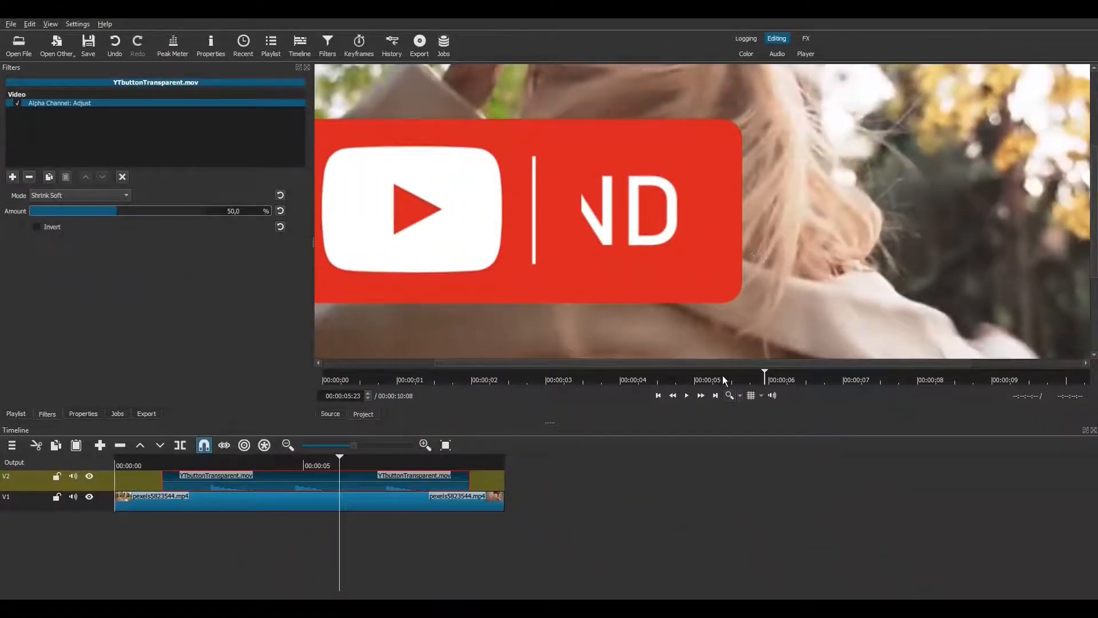
{"action": "left_click", "coordinate": [729, 396]}
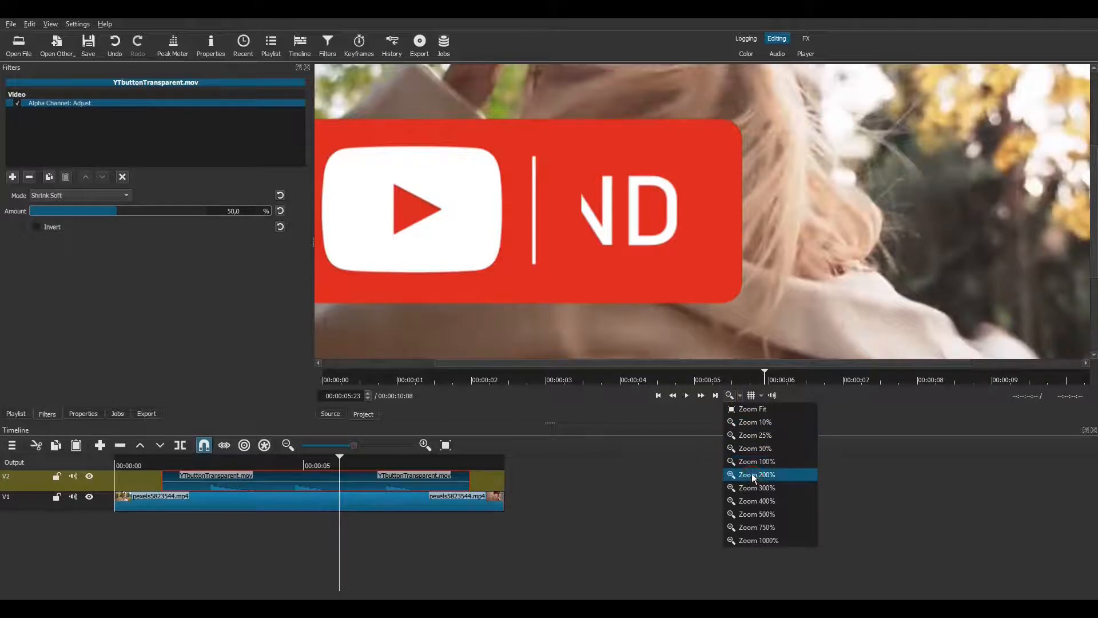
{"action": "left_click", "coordinate": [755, 474]}
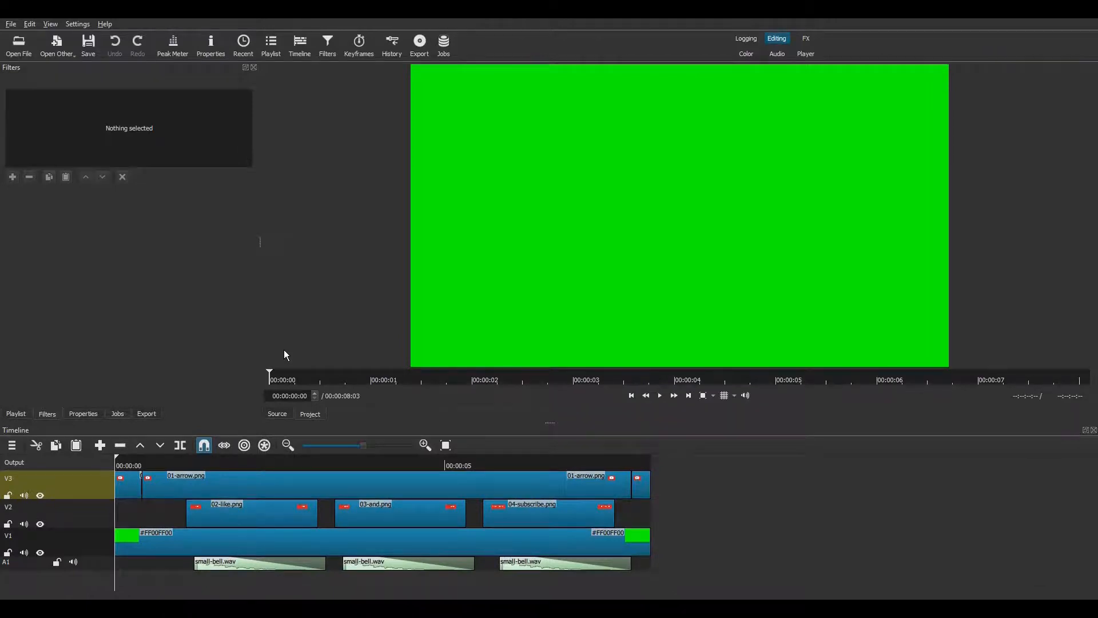
- Copy the timeline to the source and add an enabled Chroma Key: Simple filter
{"action": "left_click", "coordinate": [12, 445]}
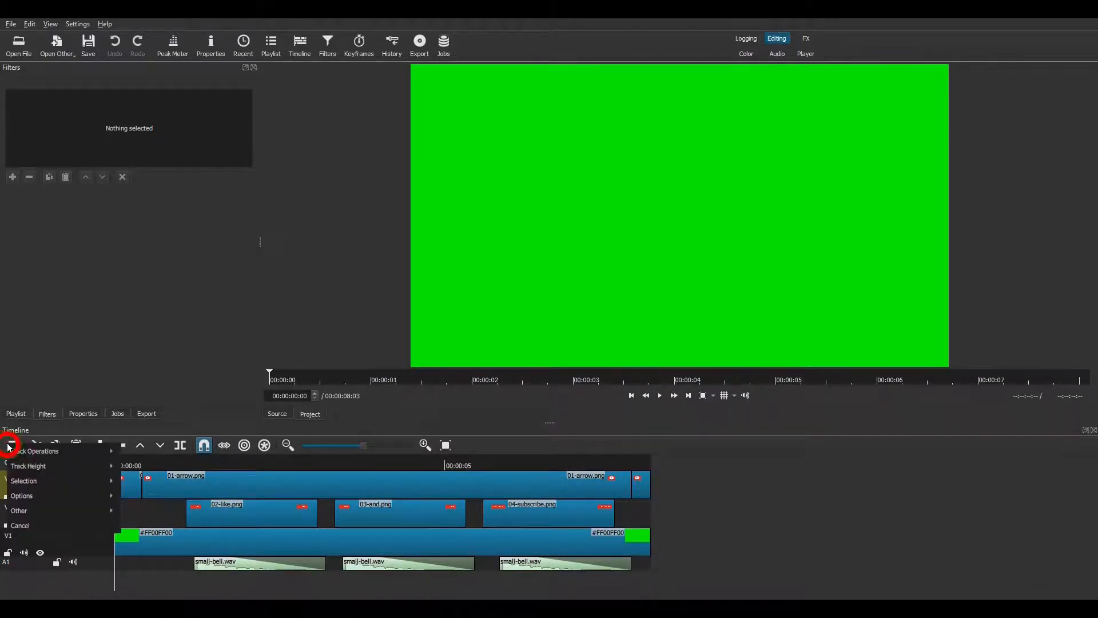
{"action": "left_click", "coordinate": [19, 510]}
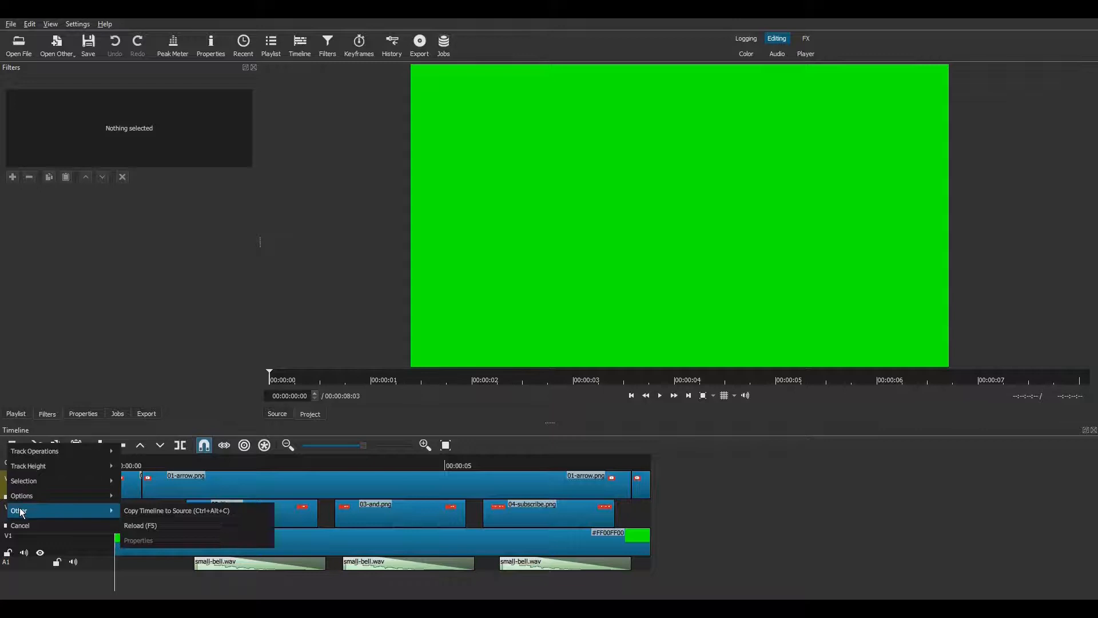
{"action": "mouse_move", "coordinate": [176, 510]}
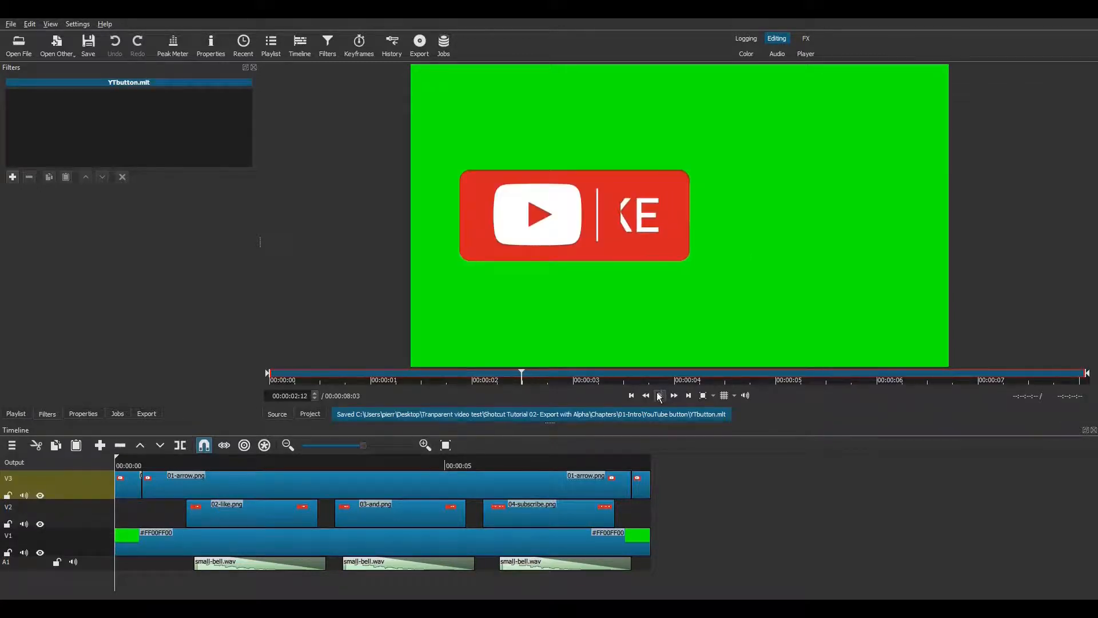
{"action": "left_click", "coordinate": [12, 177]}
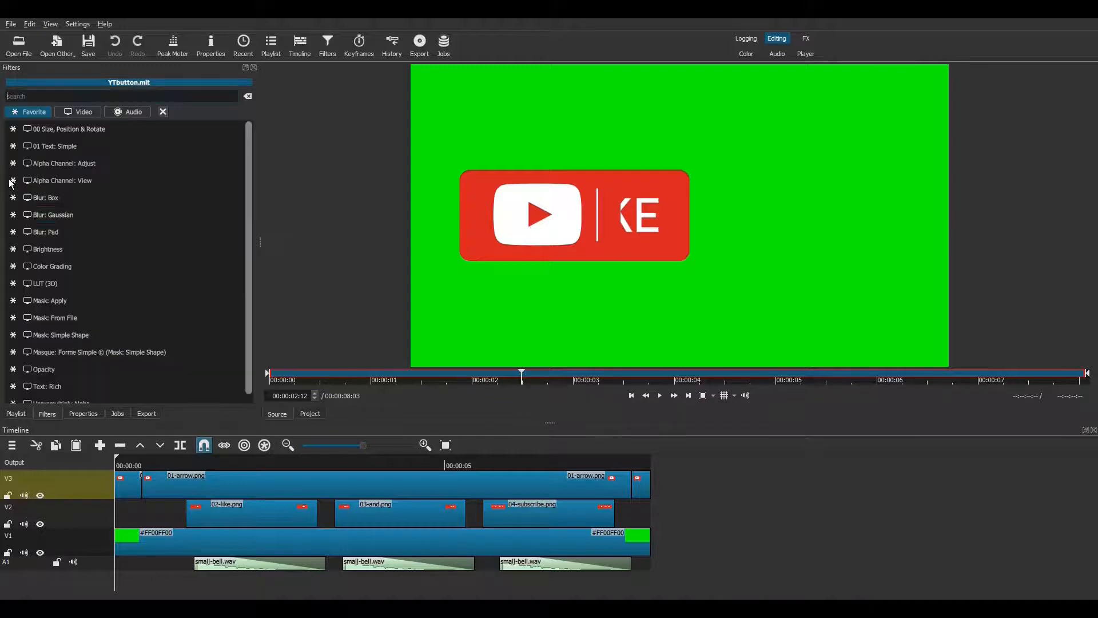
{"action": "left_click", "coordinate": [83, 112]}
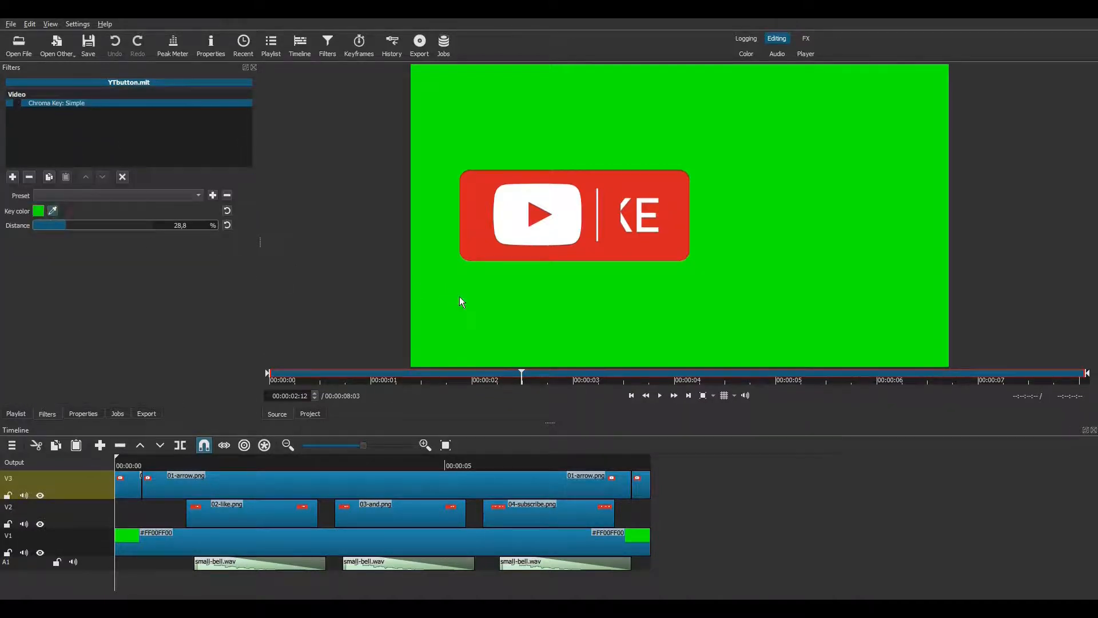
{"action": "left_click", "coordinate": [10, 103]}
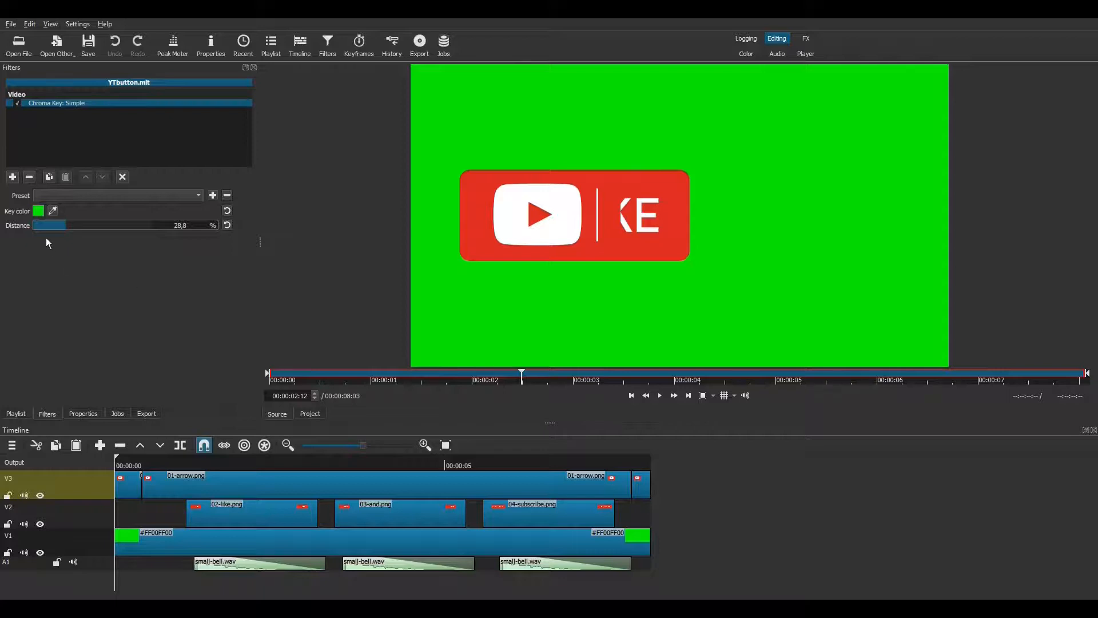
- Add an Alpha Channel: Adjust filter with its mode set to Shrink Soft
{"action": "left_click", "coordinate": [12, 177]}
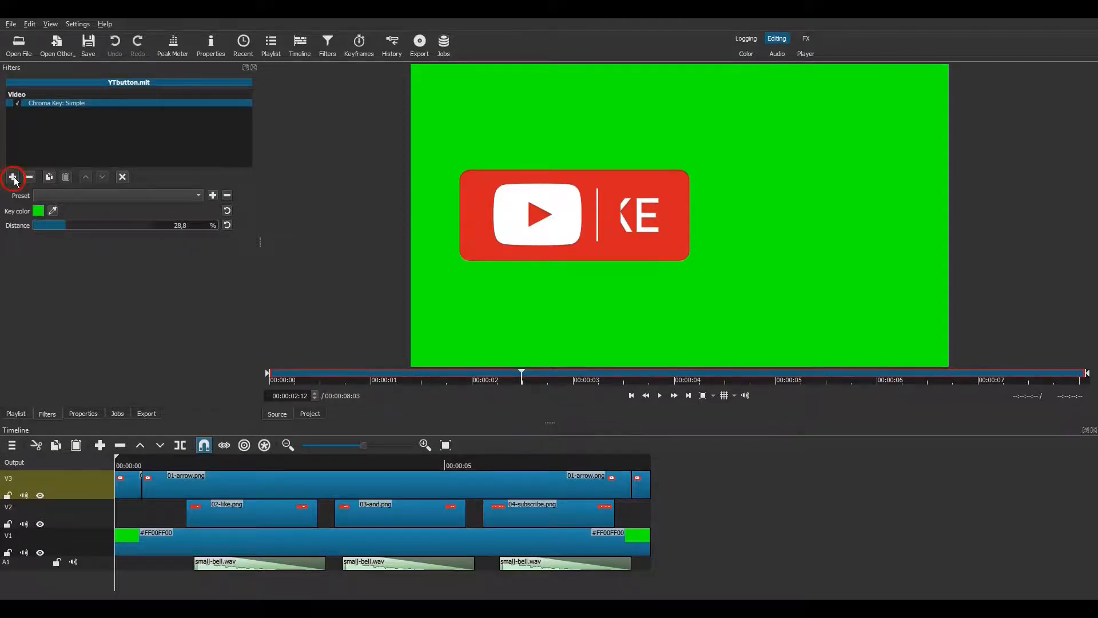
{"action": "left_click", "coordinate": [12, 178]}
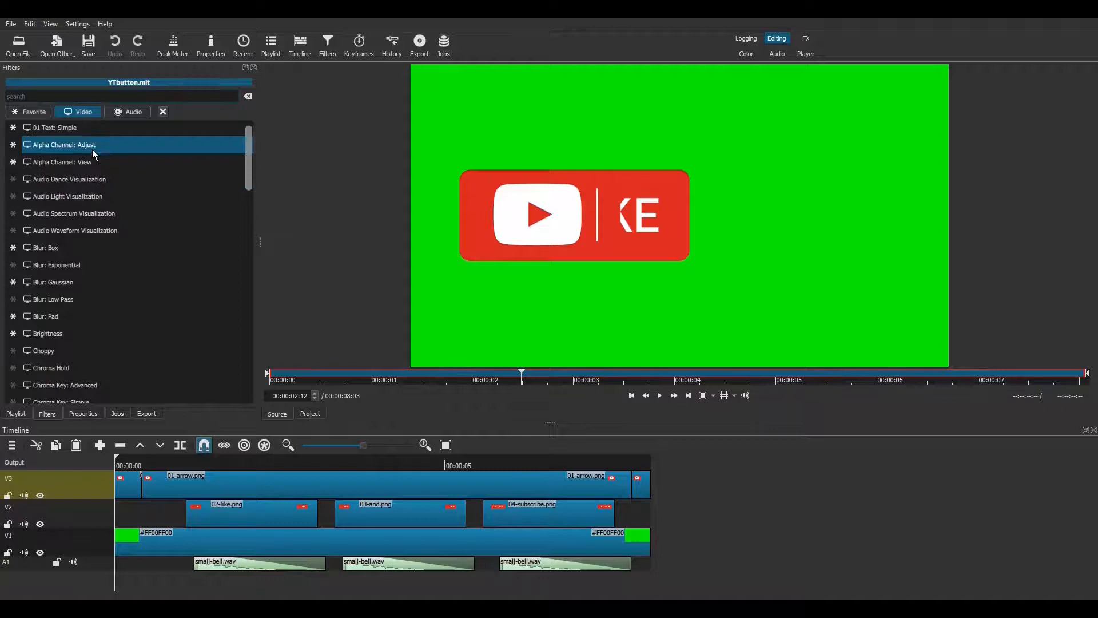
{"action": "mouse_move", "coordinate": [104, 153]}
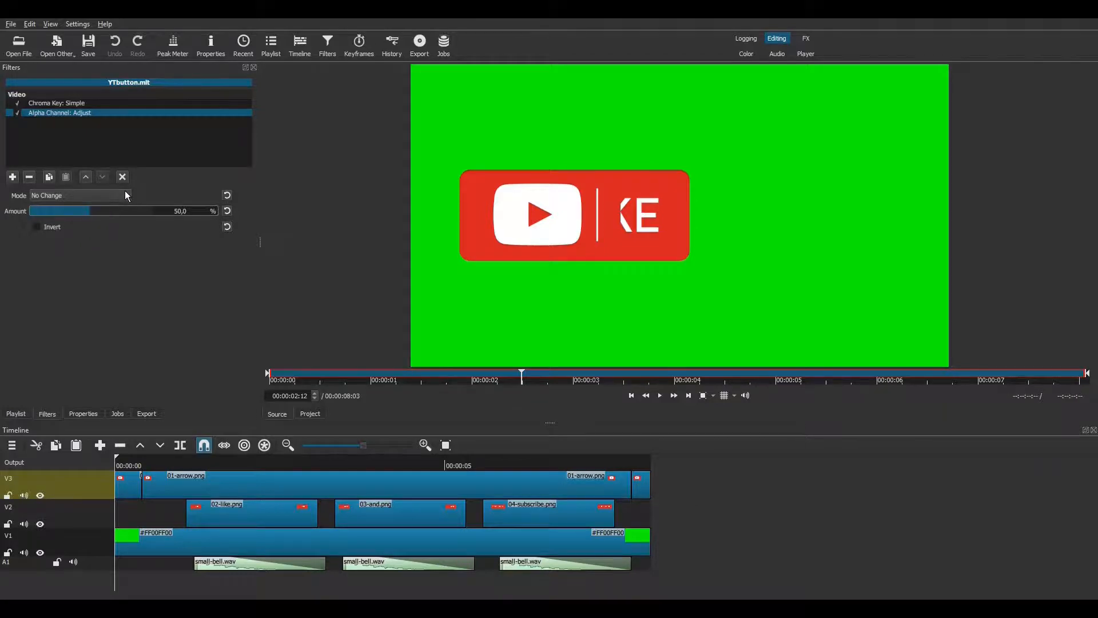
{"action": "left_click", "coordinate": [78, 196]}
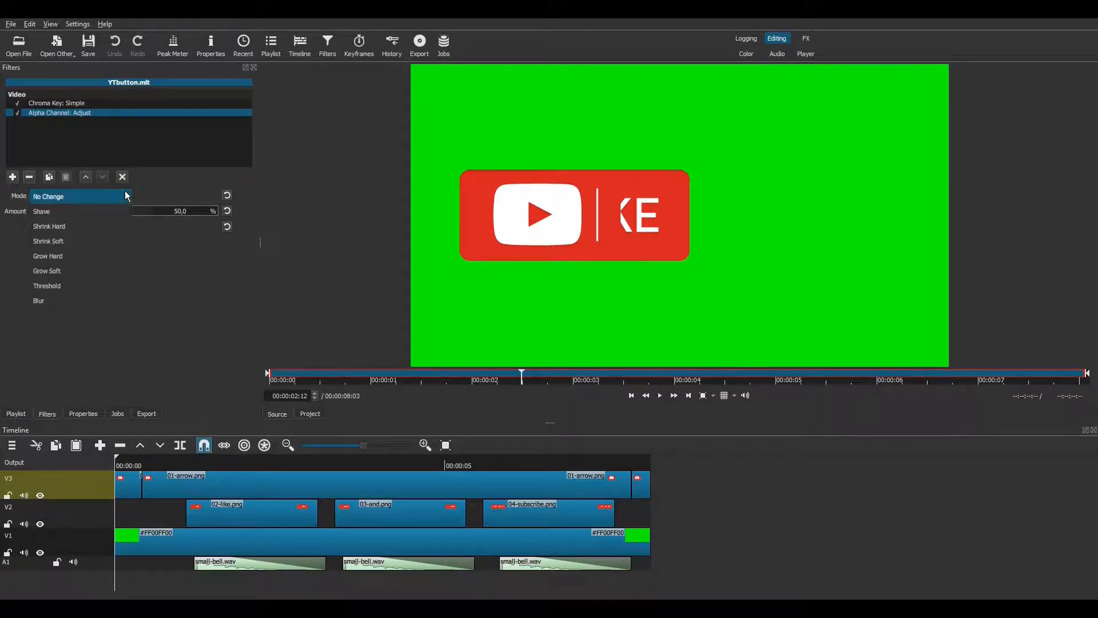
{"action": "left_click", "coordinate": [48, 241]}
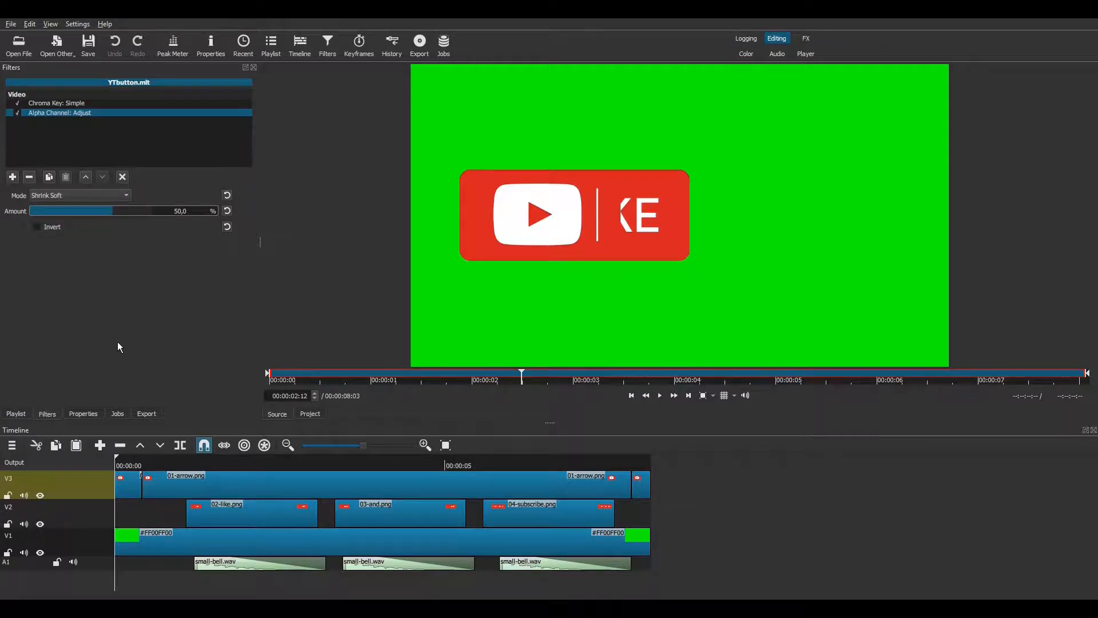
{"action": "left_click", "coordinate": [146, 413]}
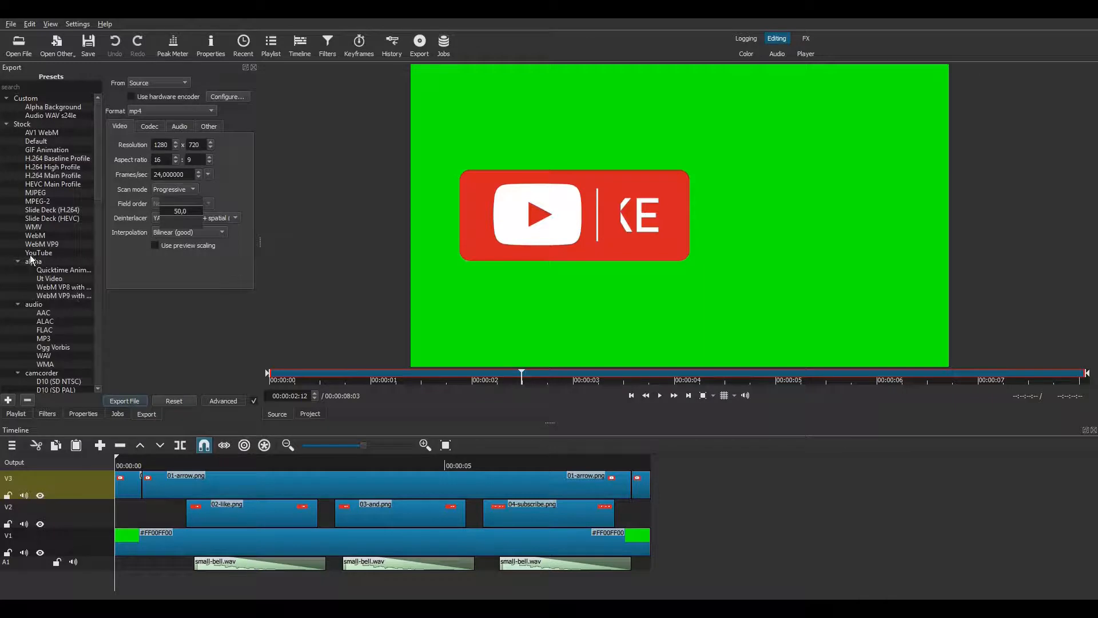
- Export with the Quicktime Animation alpha preset as YTbuttonTransparent_AlphaAdjusted.mov
{"action": "left_click", "coordinate": [63, 270]}
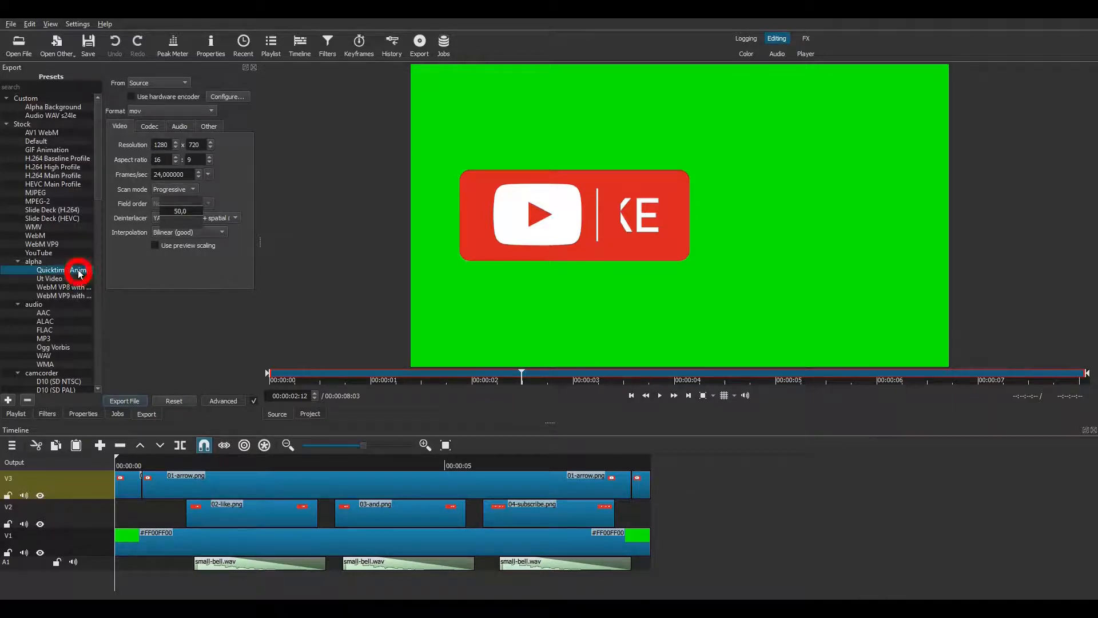
{"action": "left_click", "coordinate": [125, 400]}
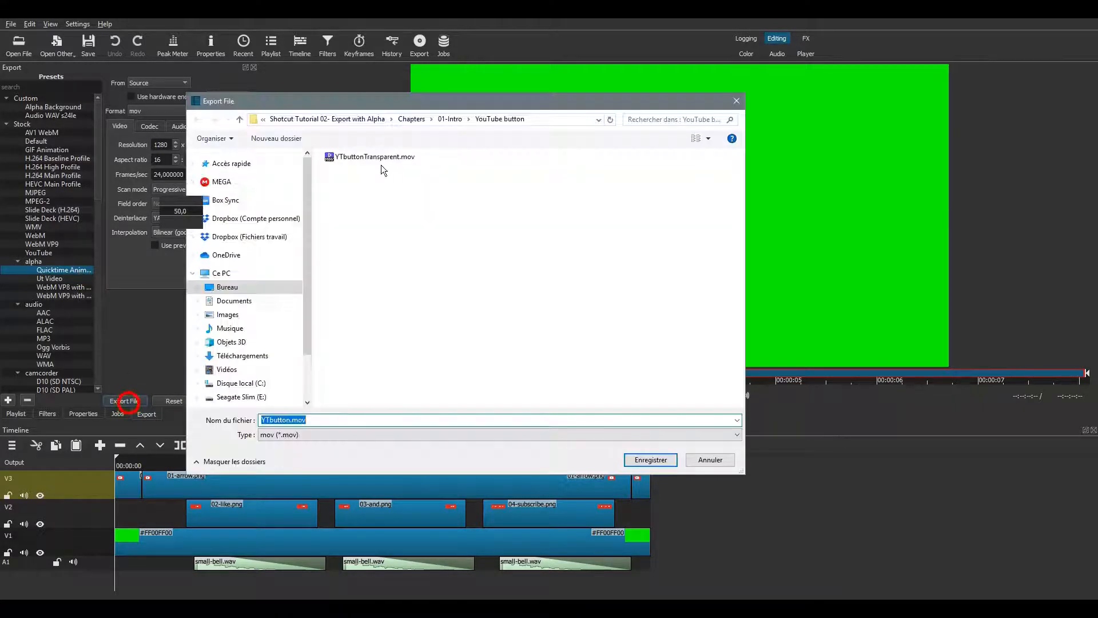
{"action": "left_click", "coordinate": [648, 460]}
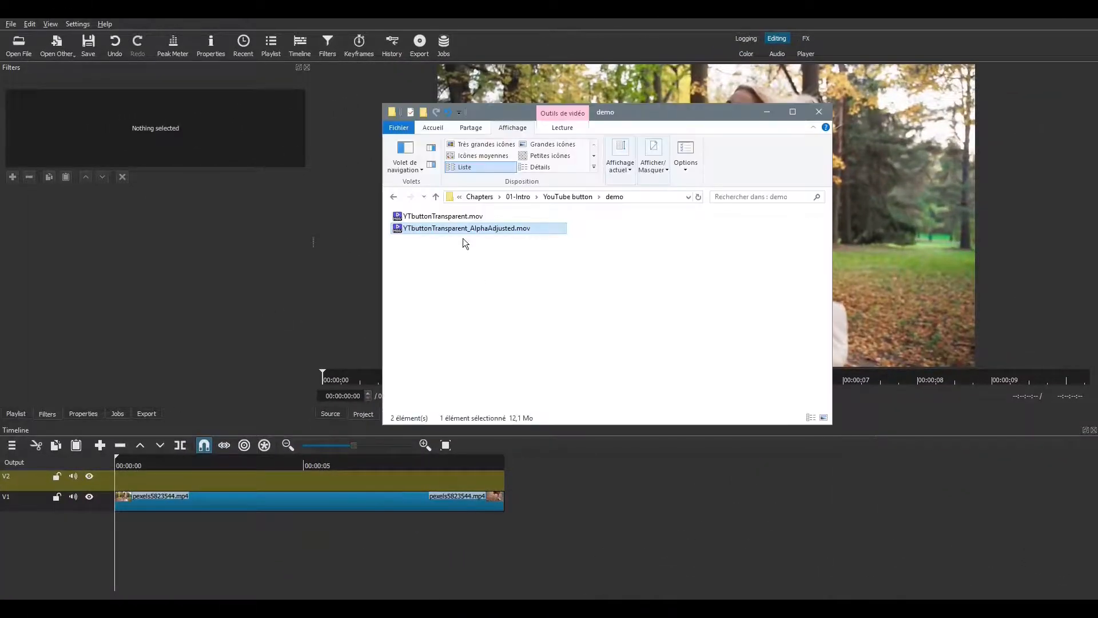
- Place YTbuttonTransparent_AlphaAdjusted.mov on track V2 and enlarge the preview to check edges
{"action": "left_click_drag", "start_coordinate": [479, 228], "coordinate": [210, 487]}
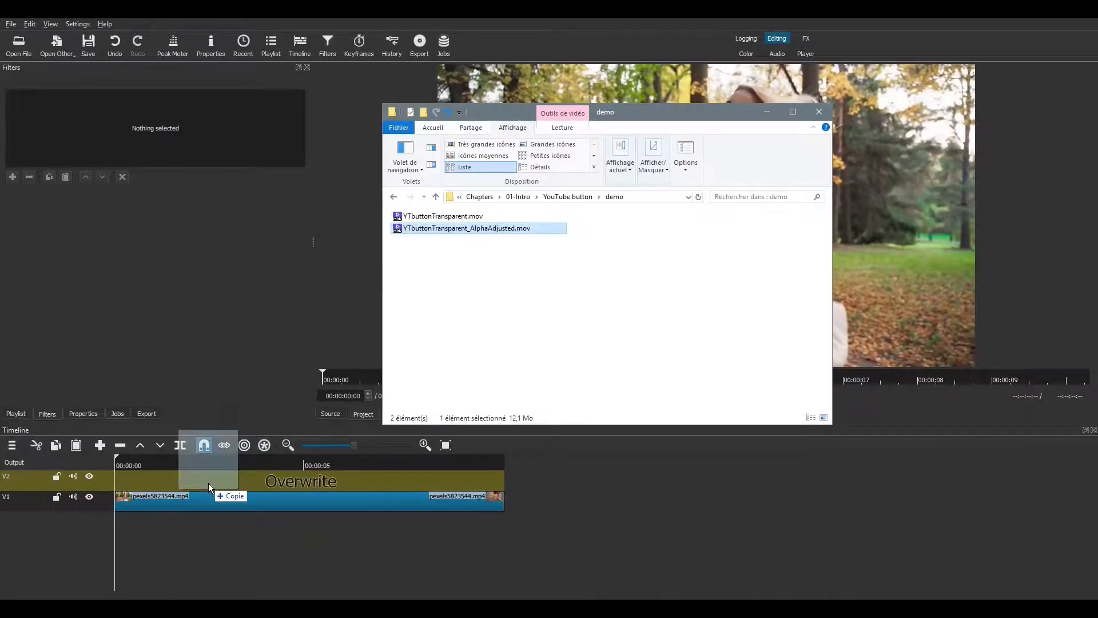
{"action": "left_click_drag", "start_coordinate": [478, 228], "coordinate": [210, 481]}
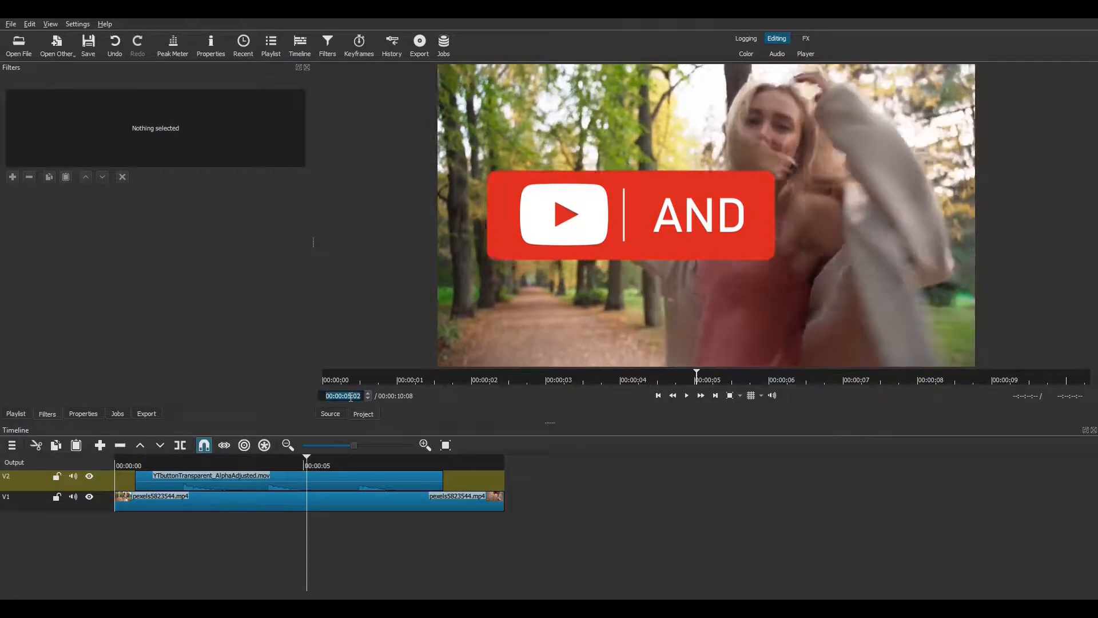
{"action": "left_click", "coordinate": [739, 395]}
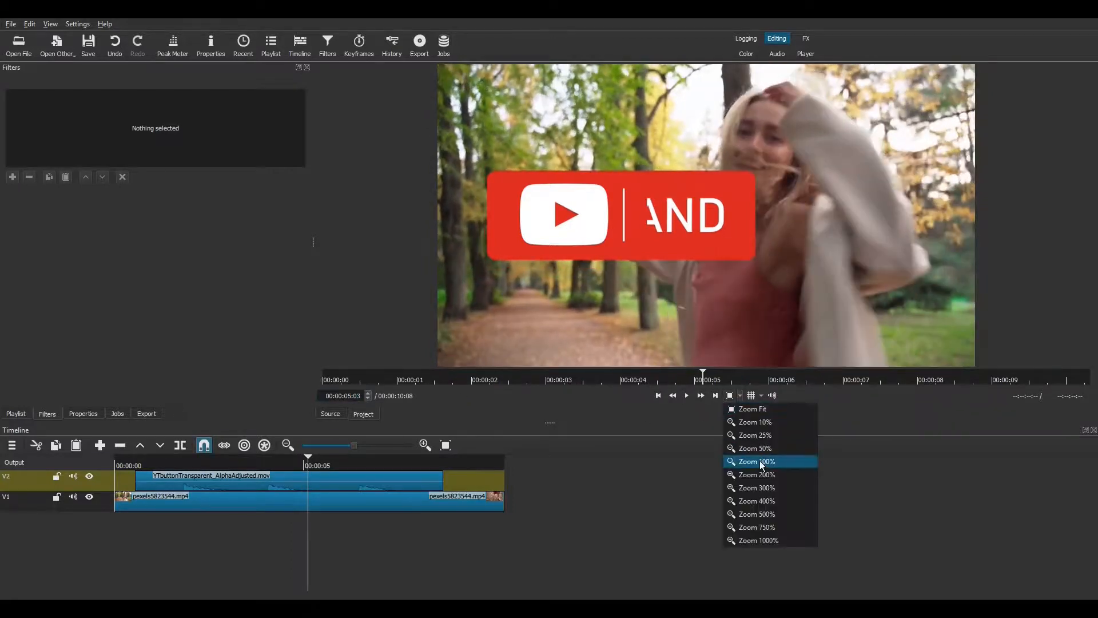
{"action": "left_click", "coordinate": [755, 461]}
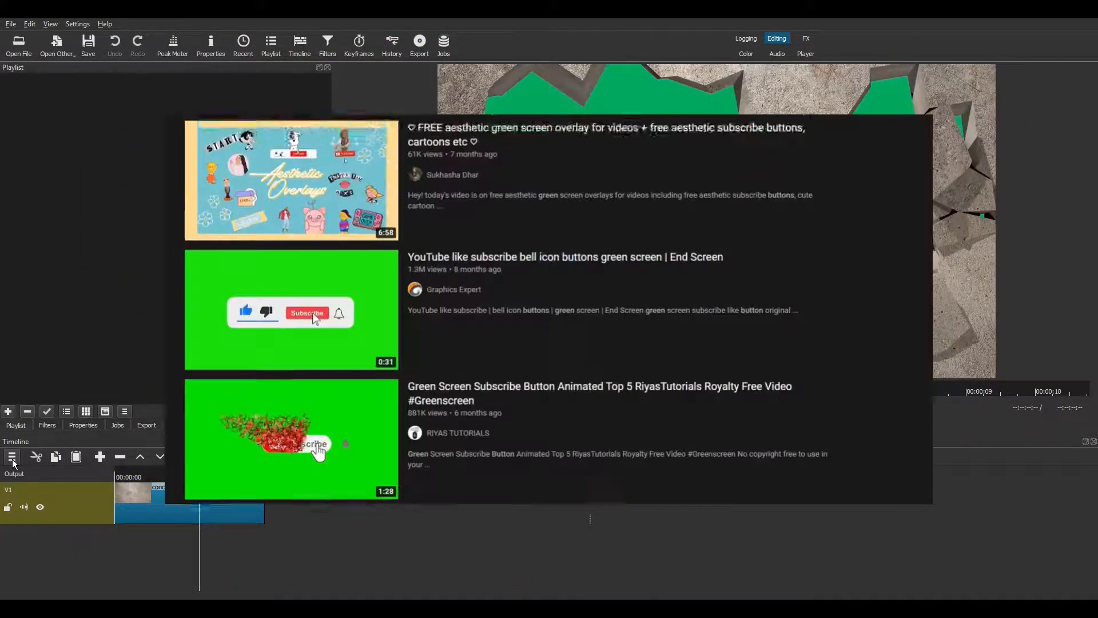
{"action": "scroll", "scroll_direction": "down", "scroll_amount": 3}
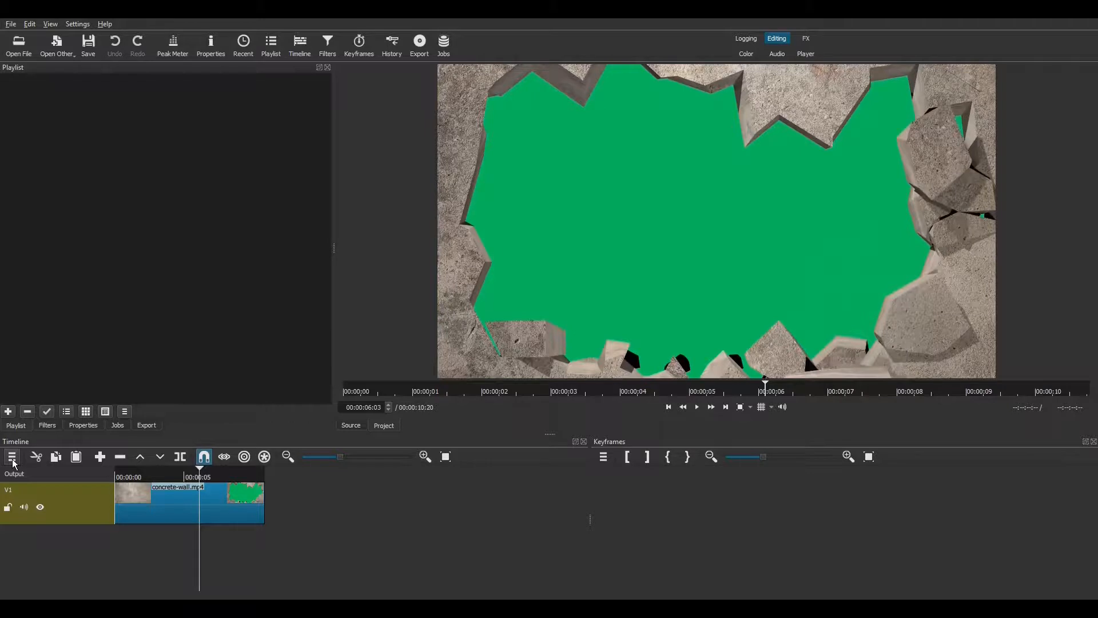
- Apply Chroma Key: Simple and Alpha Channel: Adjust to the wall, then export block-wall_Alpha.mov
{"action": "left_click", "coordinate": [11, 456]}
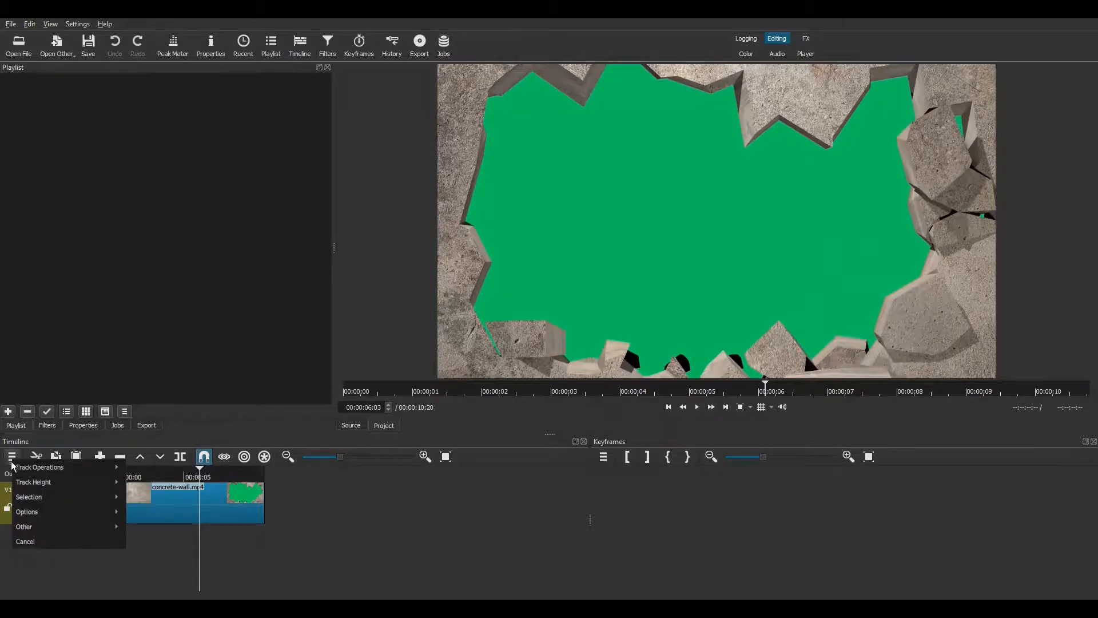
{"action": "mouse_move", "coordinate": [24, 526]}
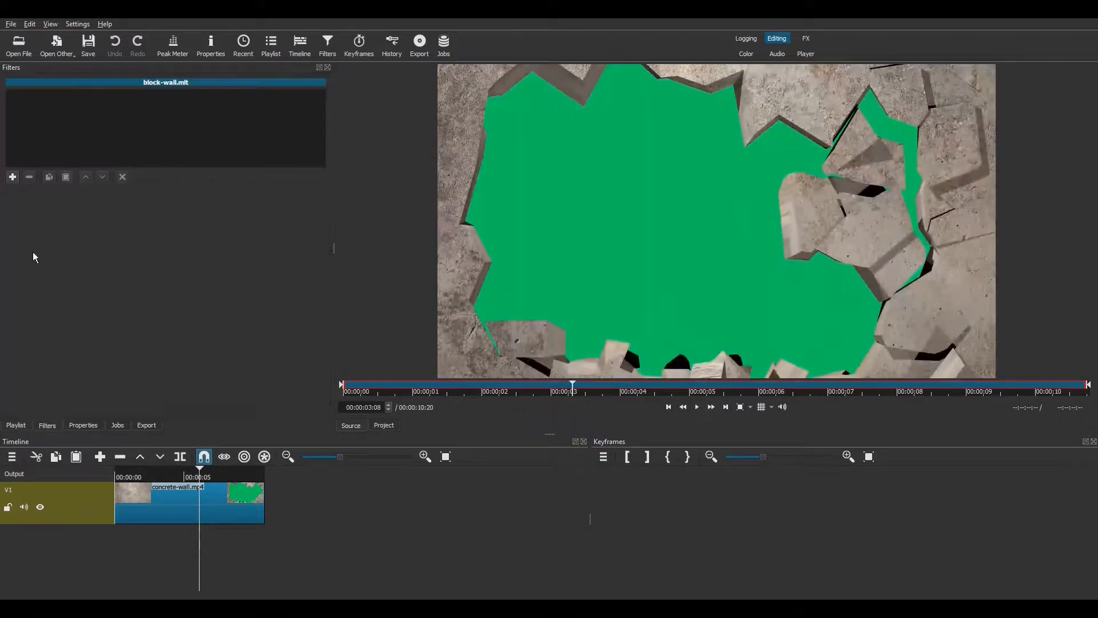
{"action": "left_click", "coordinate": [12, 175]}
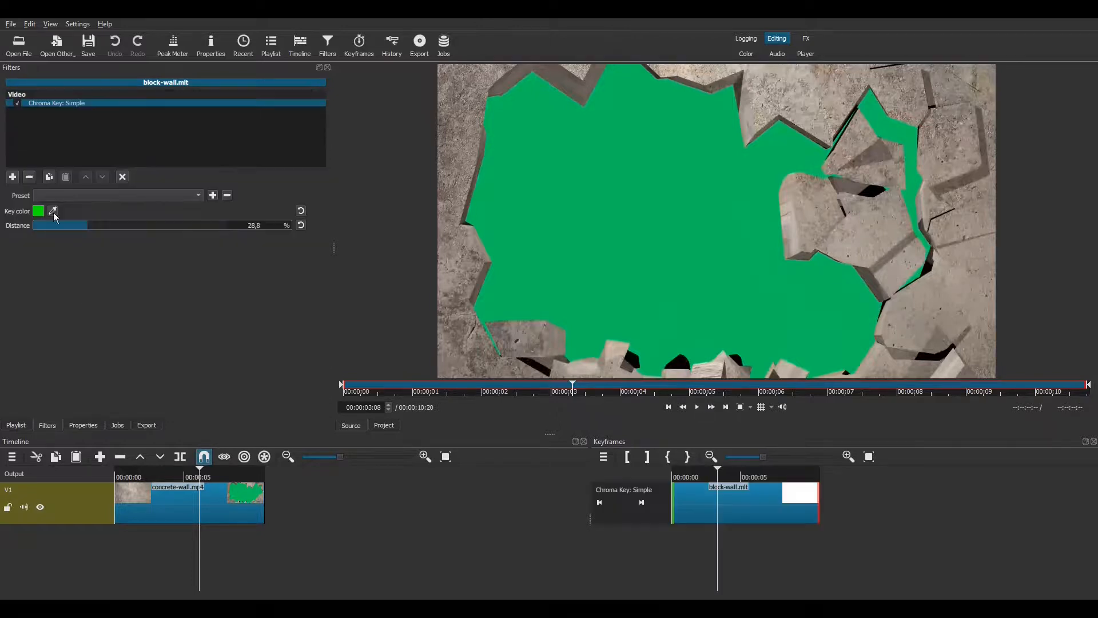
{"action": "mouse_move", "coordinate": [12, 177]}
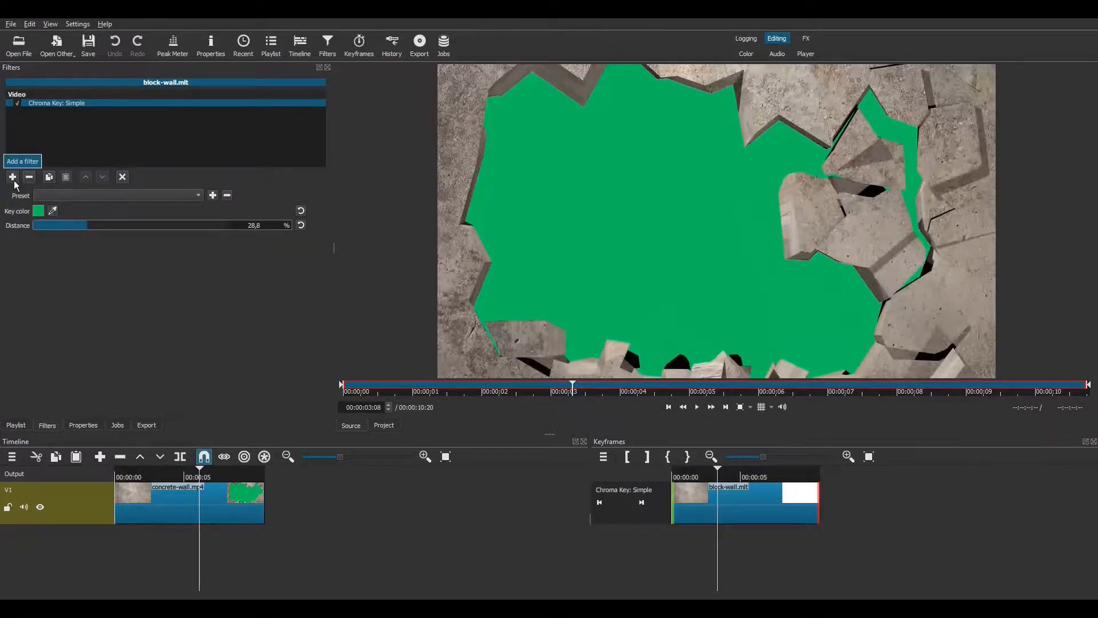
{"action": "left_click", "coordinate": [22, 161]}
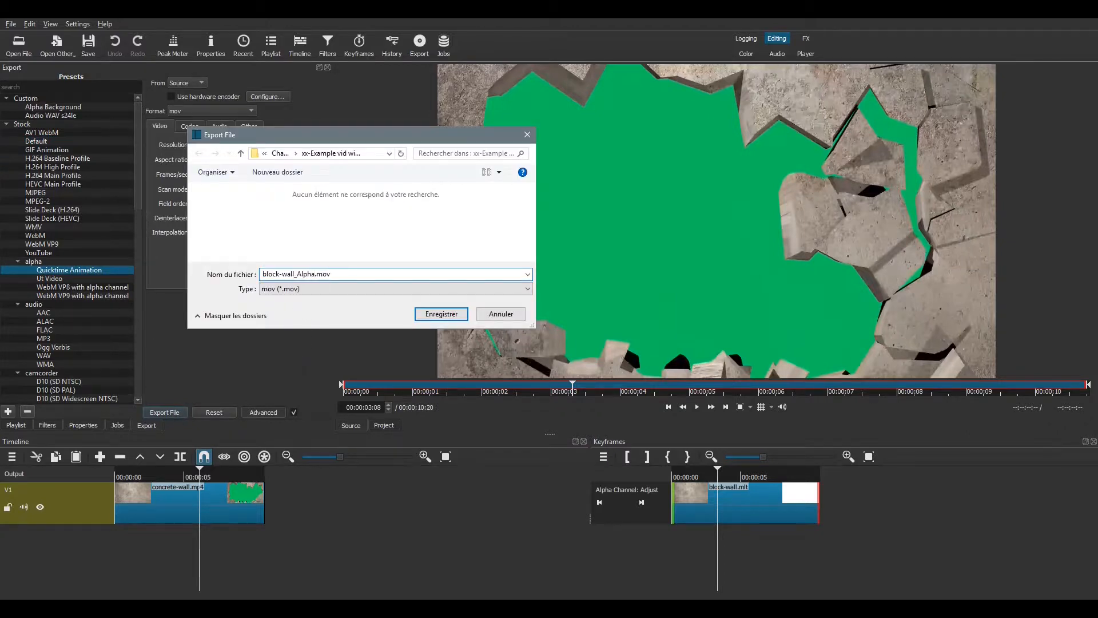
{"action": "left_click", "coordinate": [441, 314]}
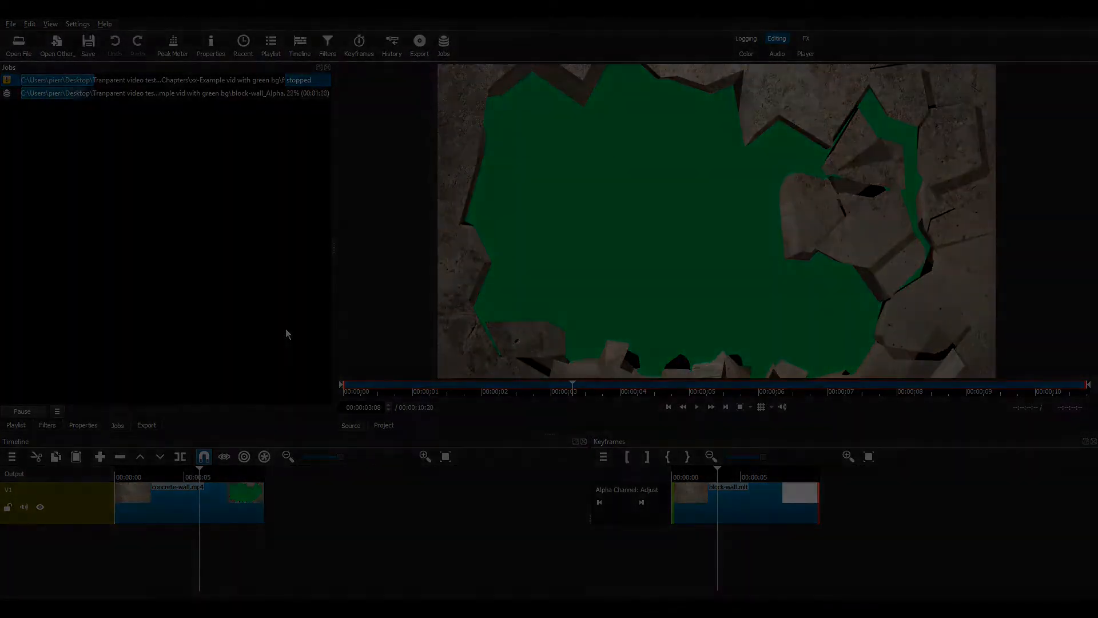